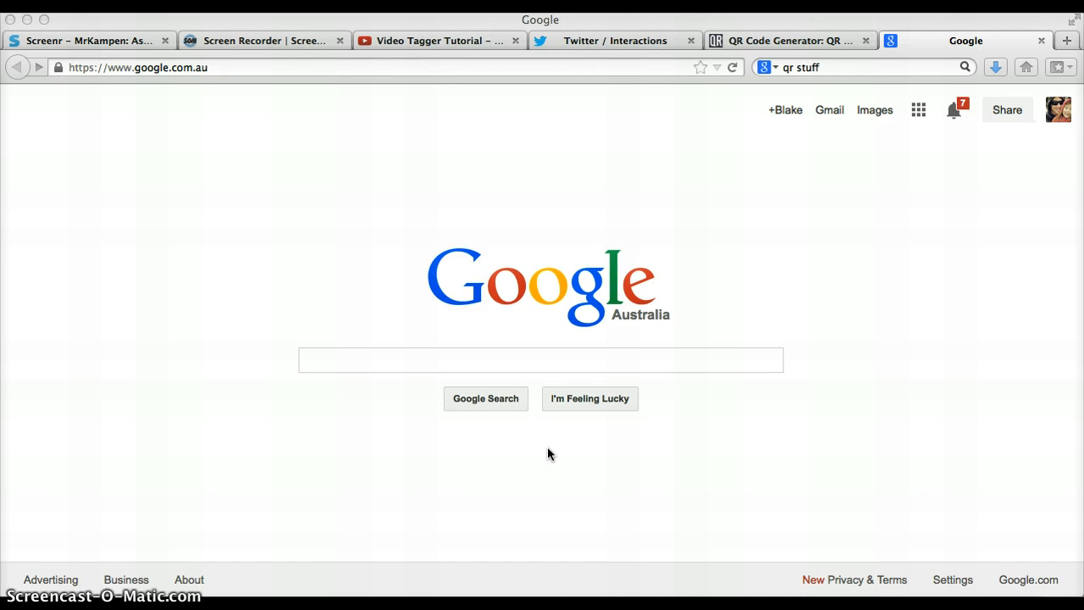
{"action": "mouse_move", "coordinate": [1047, 291]}
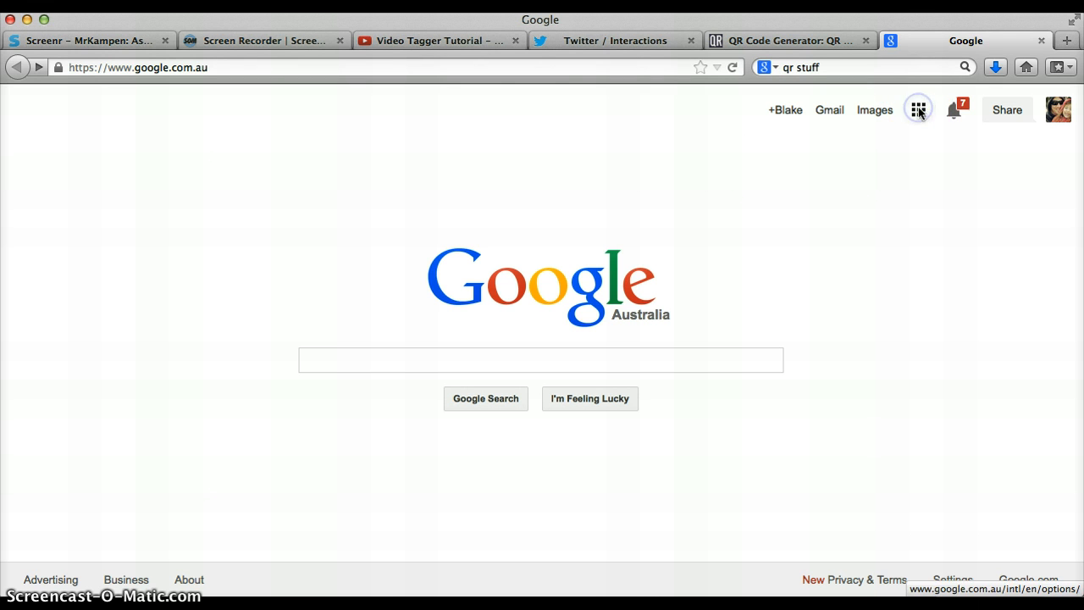
Go from Google Search to My Drive via the Google apps menu.
{"action": "left_click", "coordinate": [919, 109]}
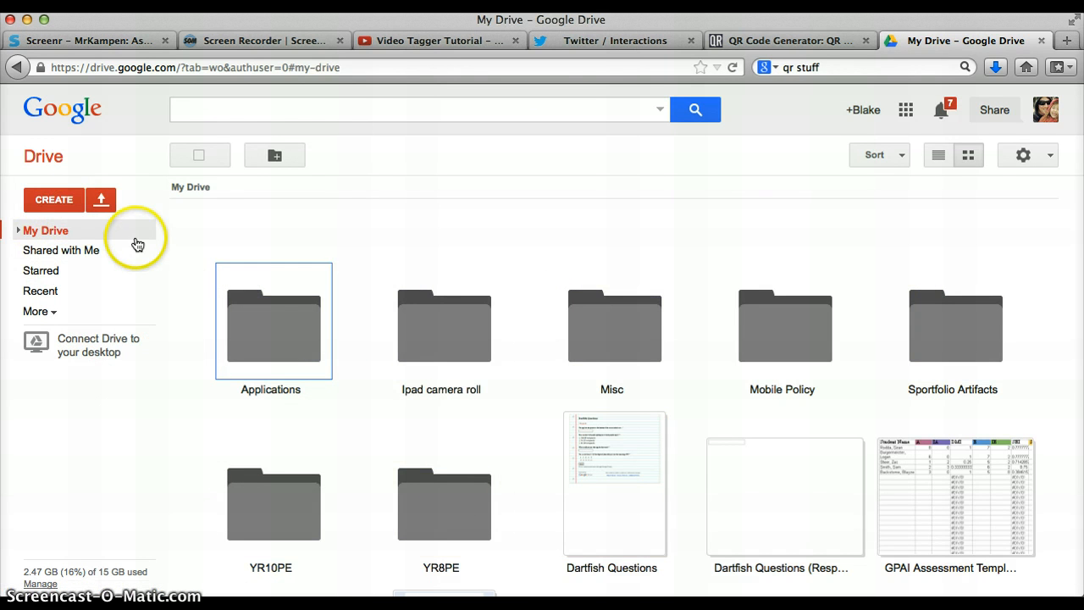
Create a new blank form from the Drive Create menu.
{"action": "left_click", "coordinate": [54, 200]}
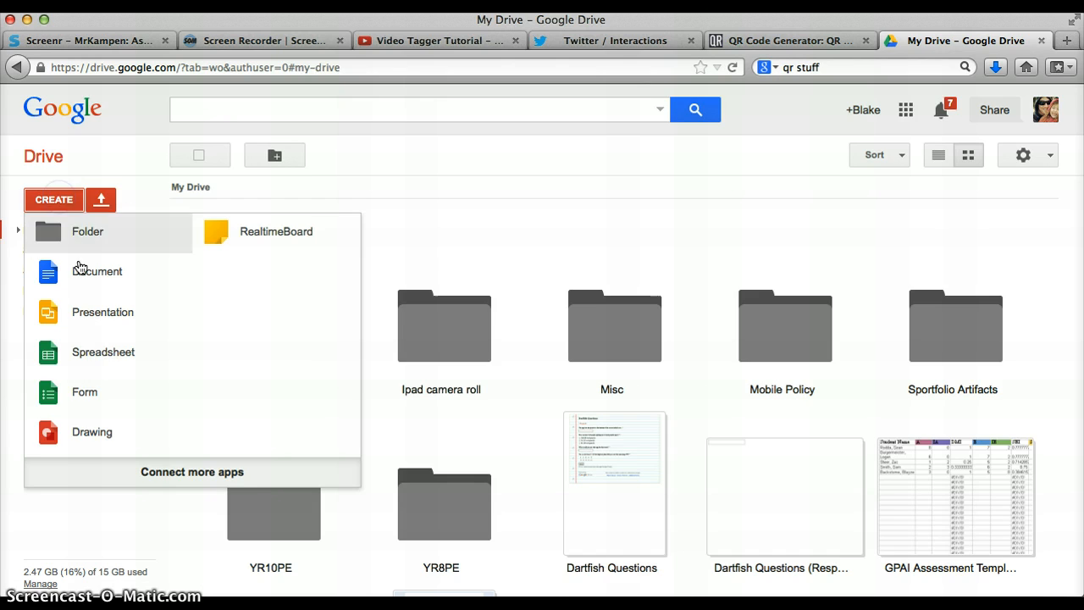
{"action": "left_click", "coordinate": [85, 391]}
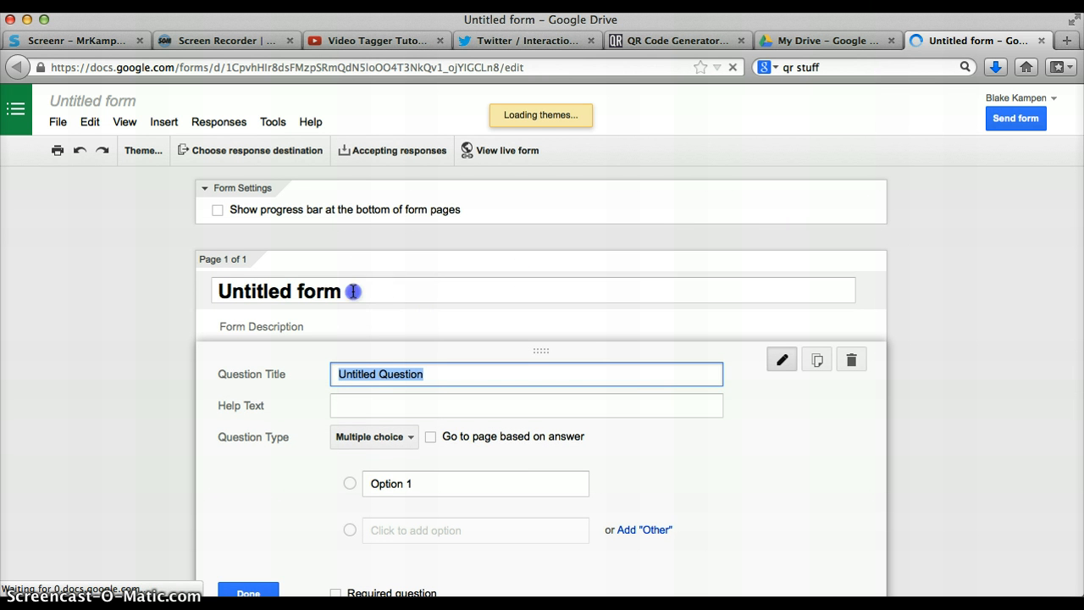
Apply the Notepaper theme to the new form from the theme gallery.
{"action": "left_click", "coordinate": [280, 291]}
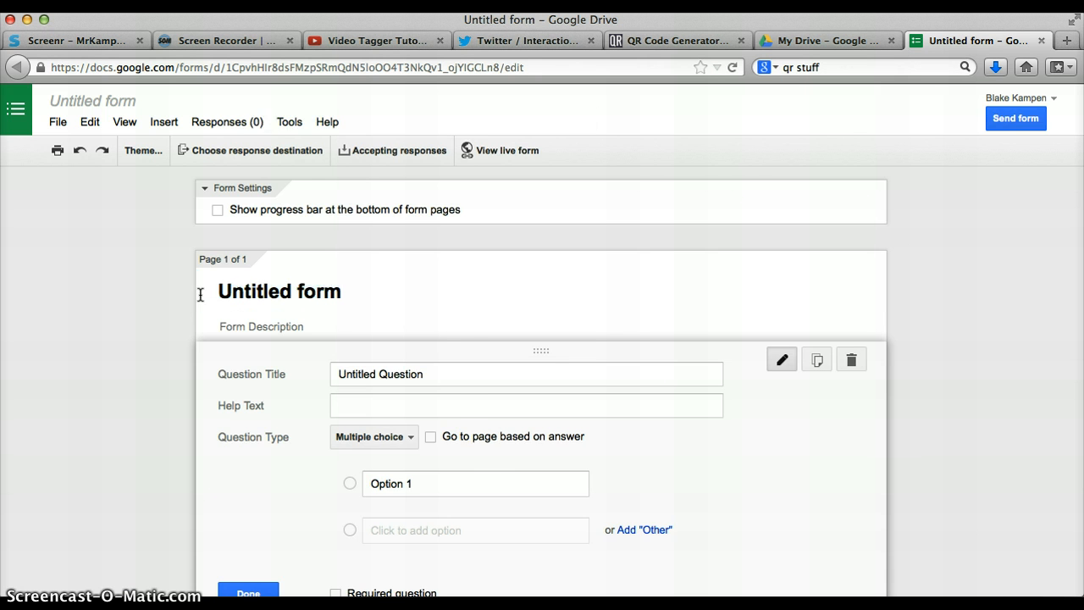
{"action": "left_click", "coordinate": [142, 149]}
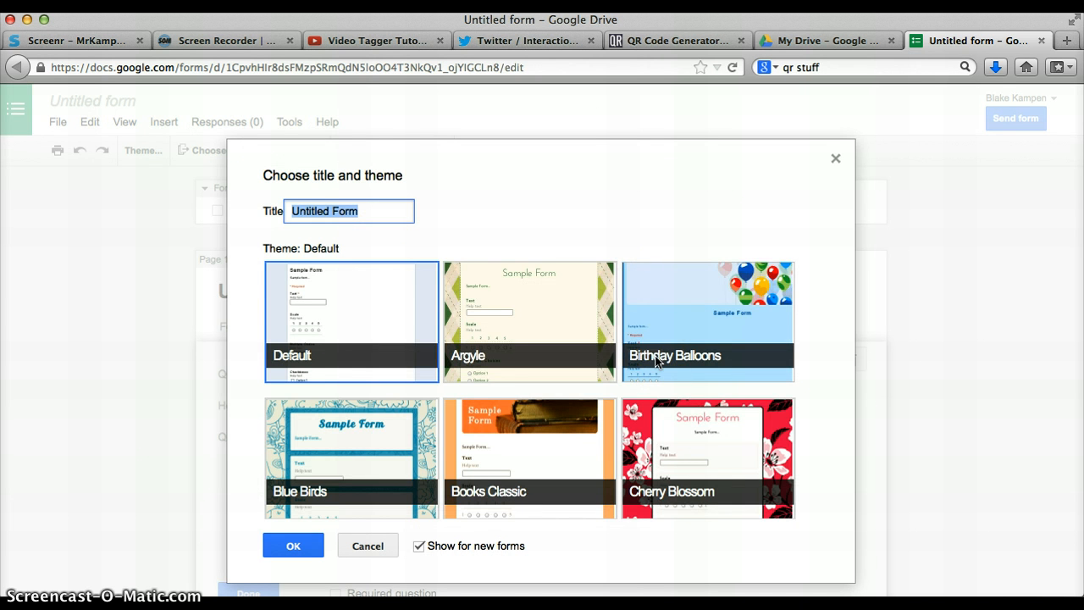
{"action": "scroll", "scroll_direction": "down", "scroll_amount": 3}
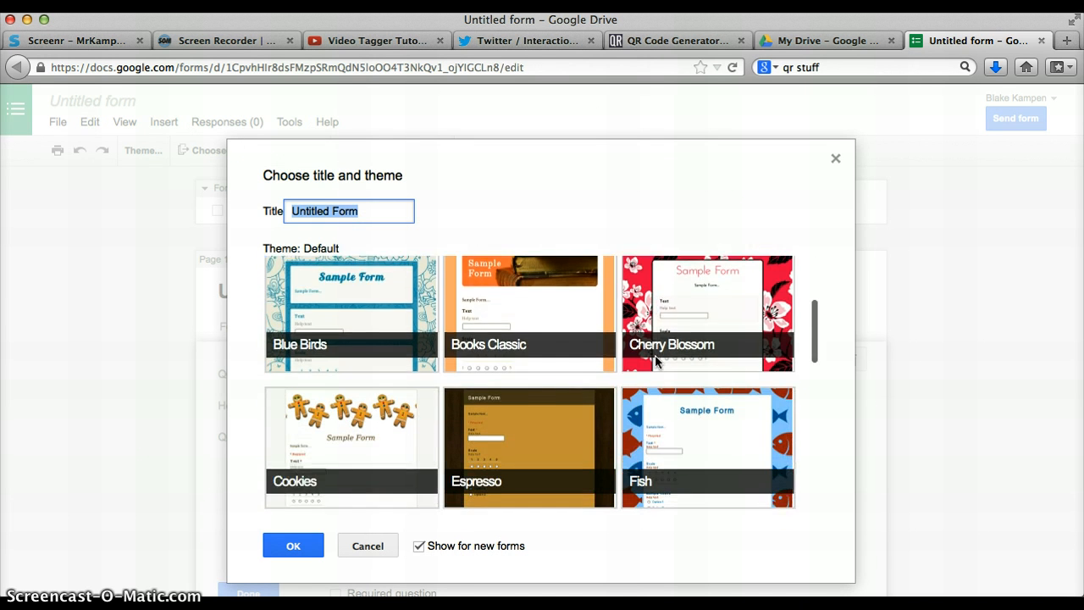
{"action": "scroll", "scroll_direction": "down", "scroll_amount": 3}
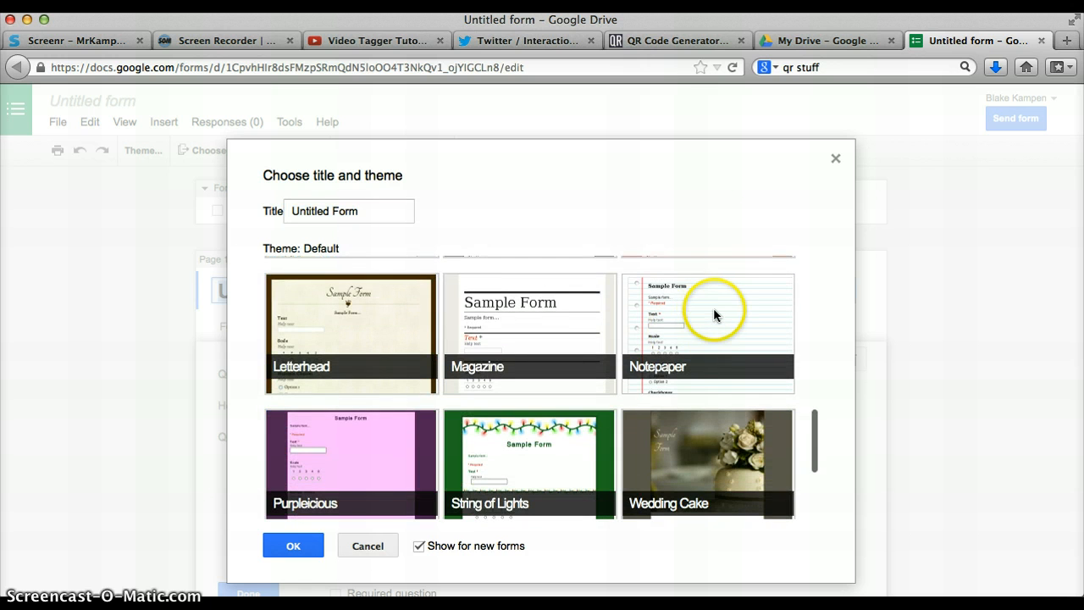
{"action": "mouse_move", "coordinate": [715, 318]}
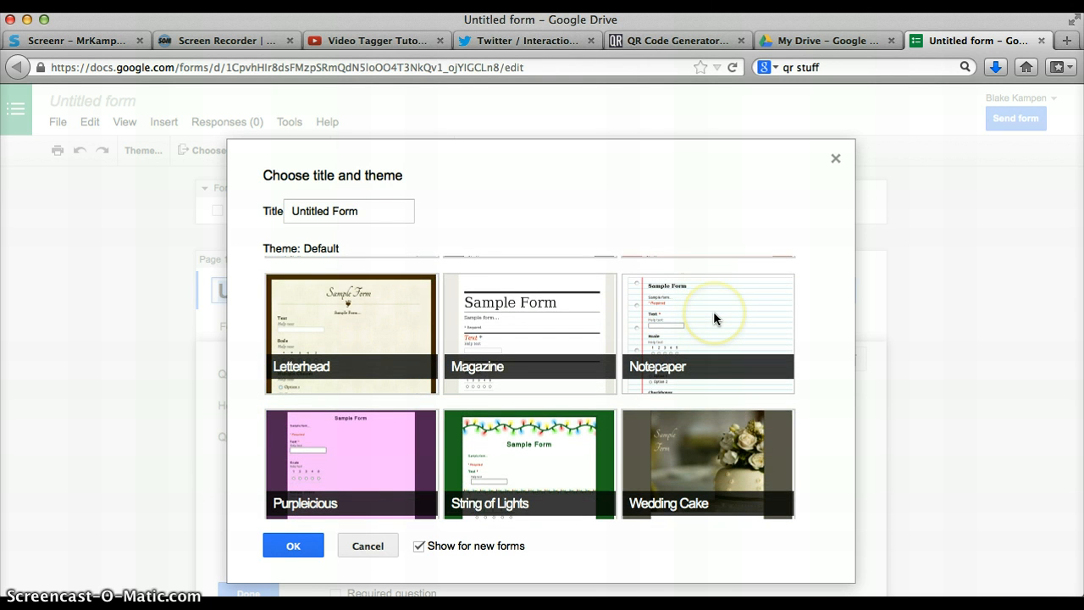
{"action": "left_click", "coordinate": [708, 330]}
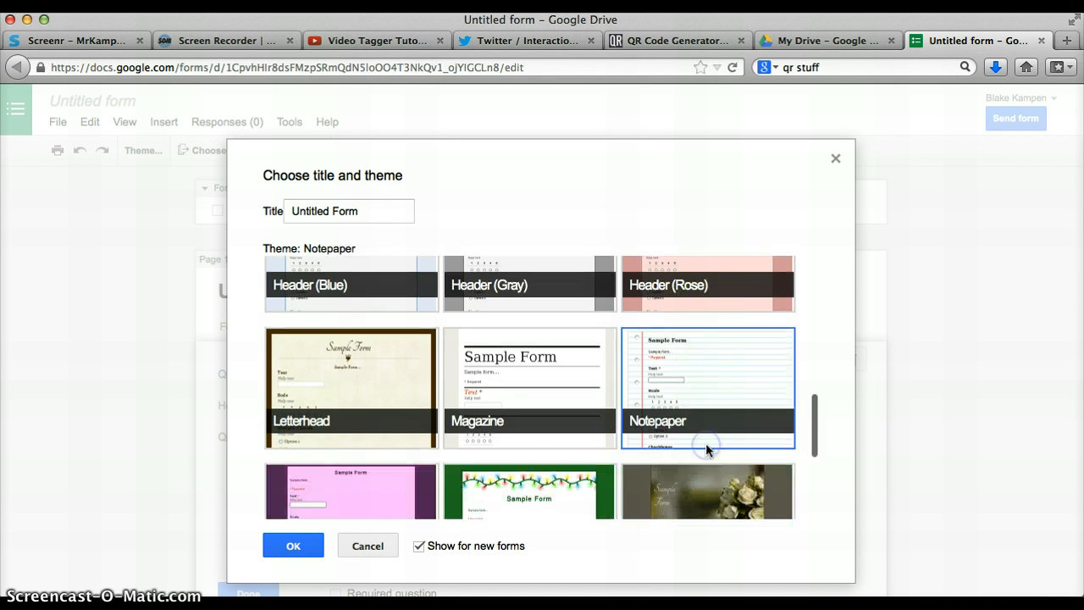
{"action": "left_click", "coordinate": [293, 545]}
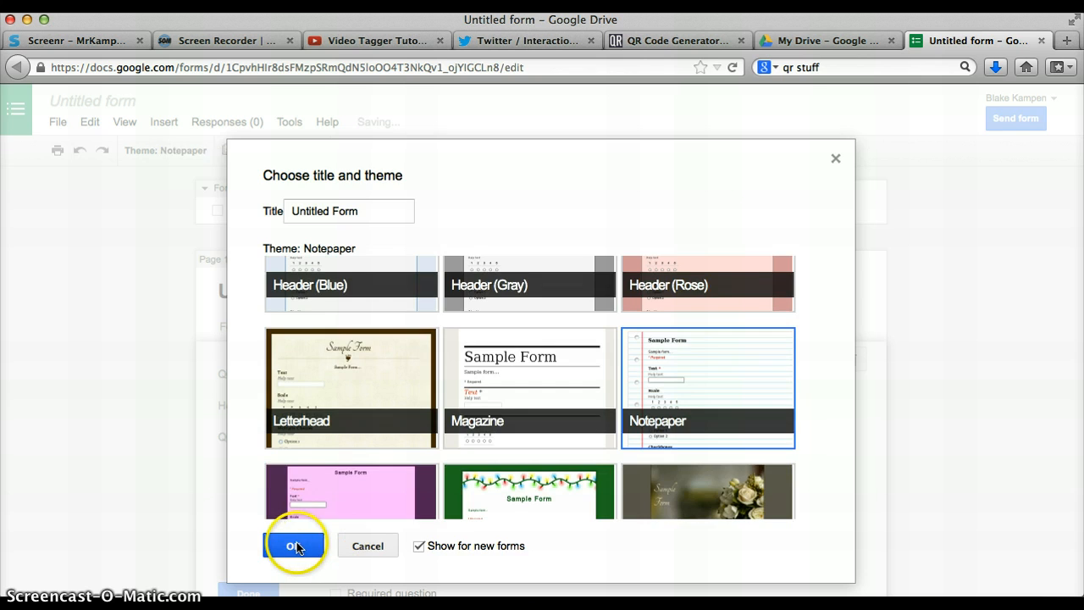
{"action": "left_click", "coordinate": [295, 546]}
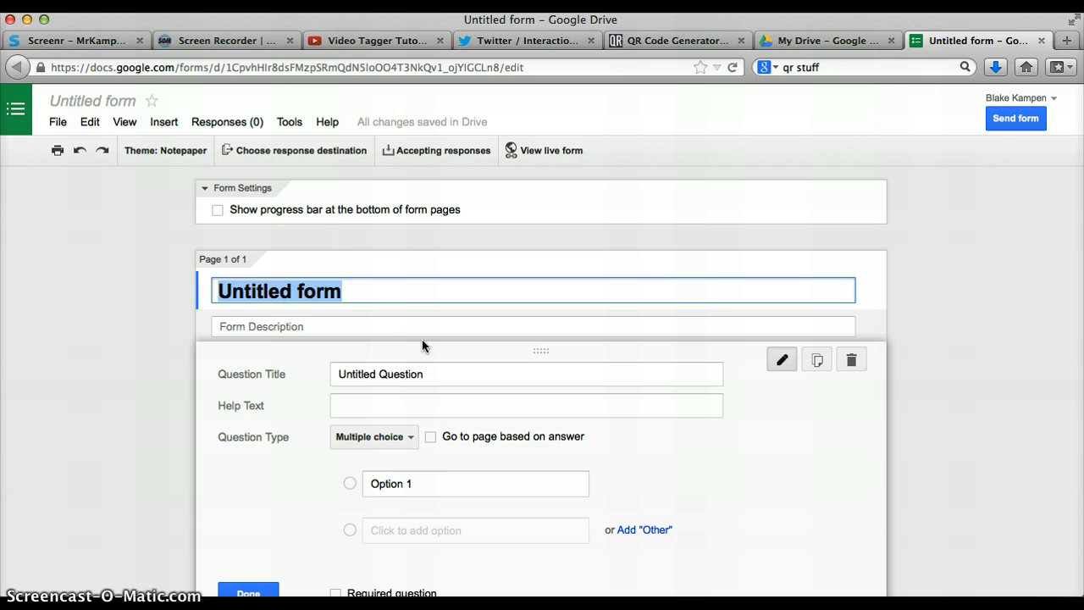
Title the form 'Video Tagger Questions' and add a required Text question 'Name the app'.
{"action": "type", "text": "Video Tagger Questions"}
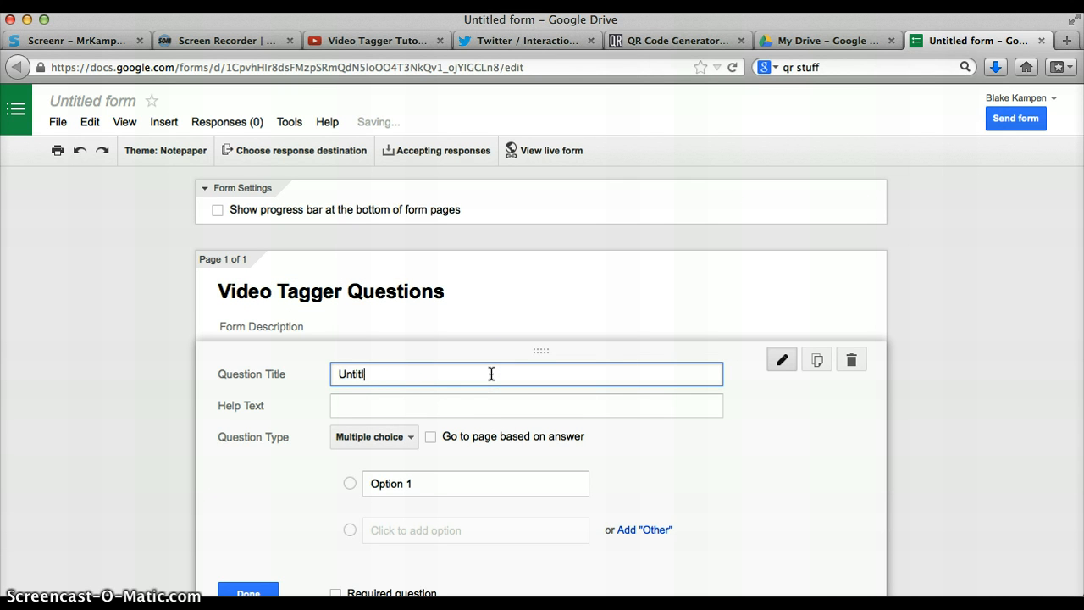
{"action": "type", "text": "Name the app"}
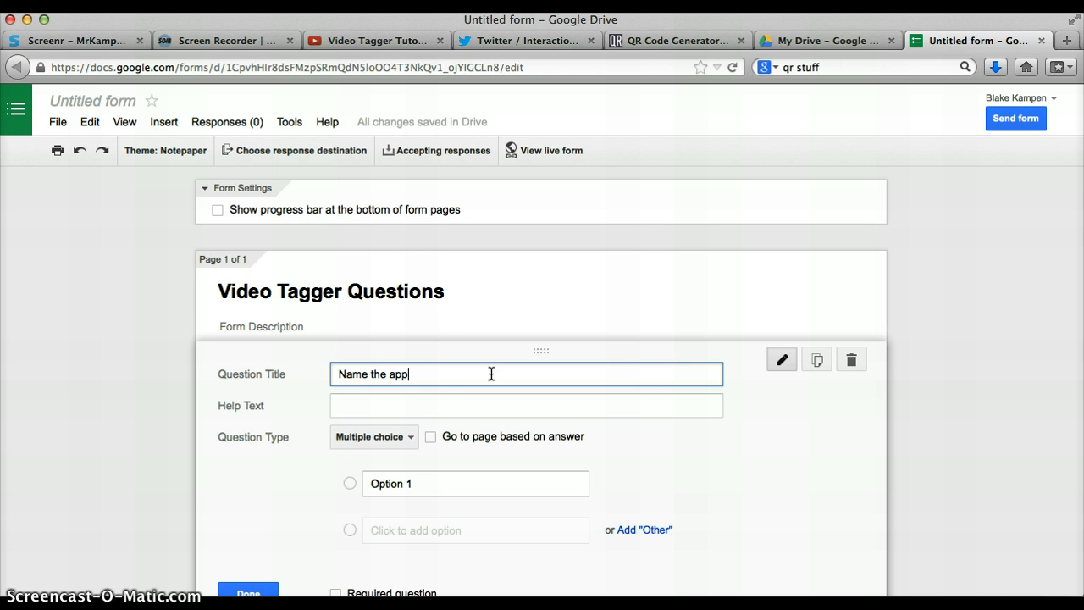
{"action": "left_click", "coordinate": [373, 437]}
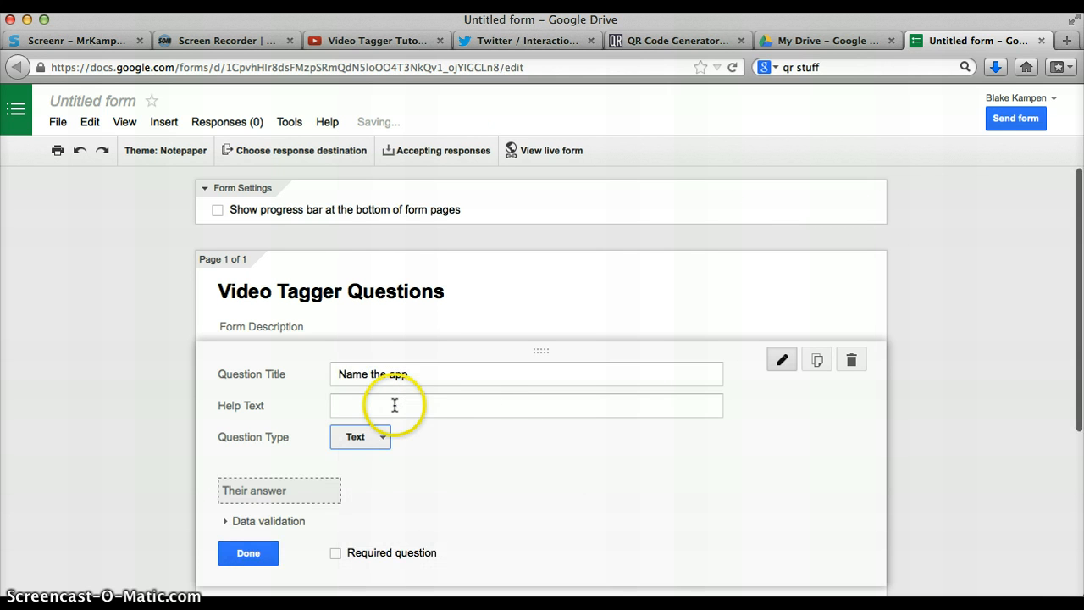
{"action": "scroll", "scroll_direction": "down", "scroll_amount": 3}
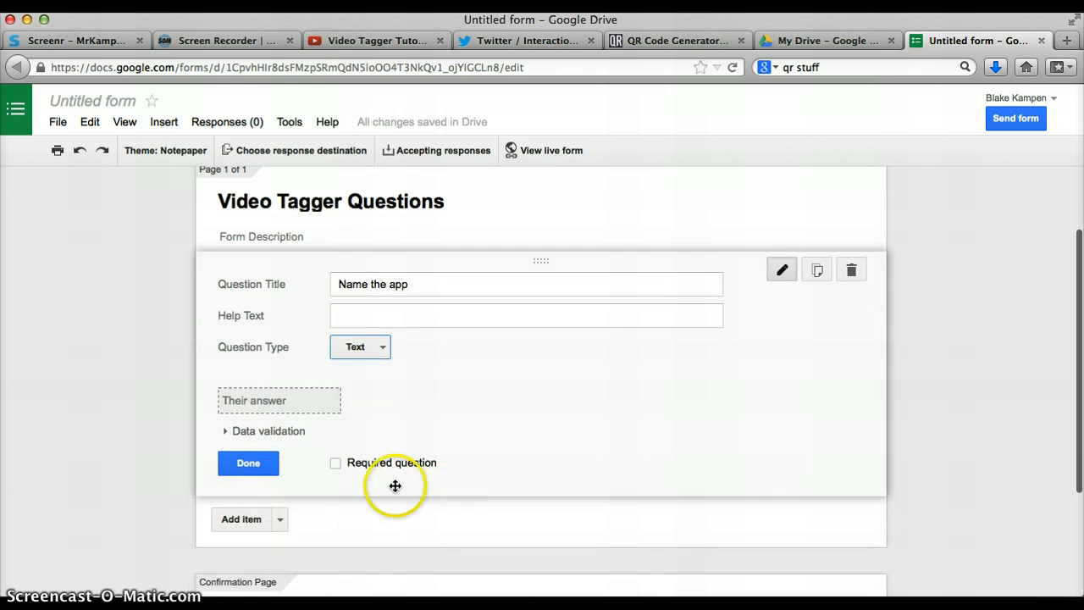
{"action": "left_click", "coordinate": [335, 463]}
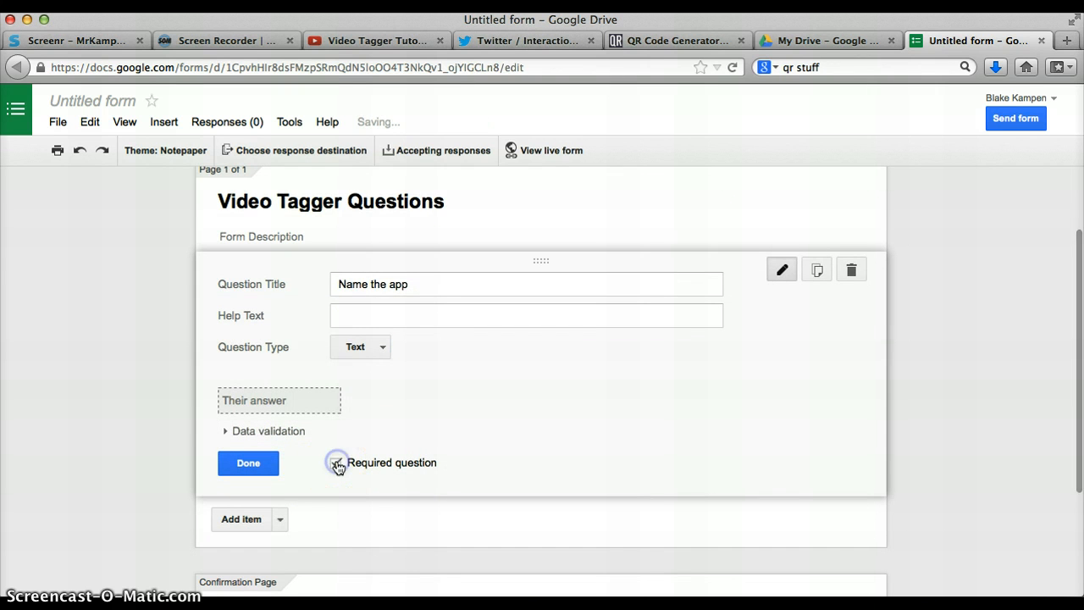
{"action": "left_click", "coordinate": [335, 462]}
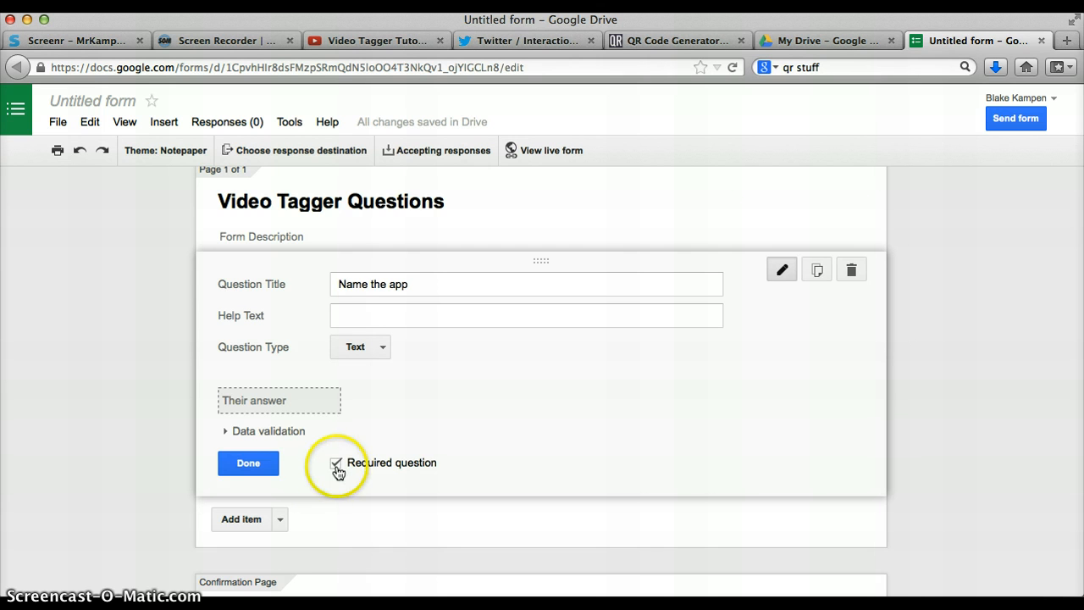
{"action": "left_click", "coordinate": [336, 463]}
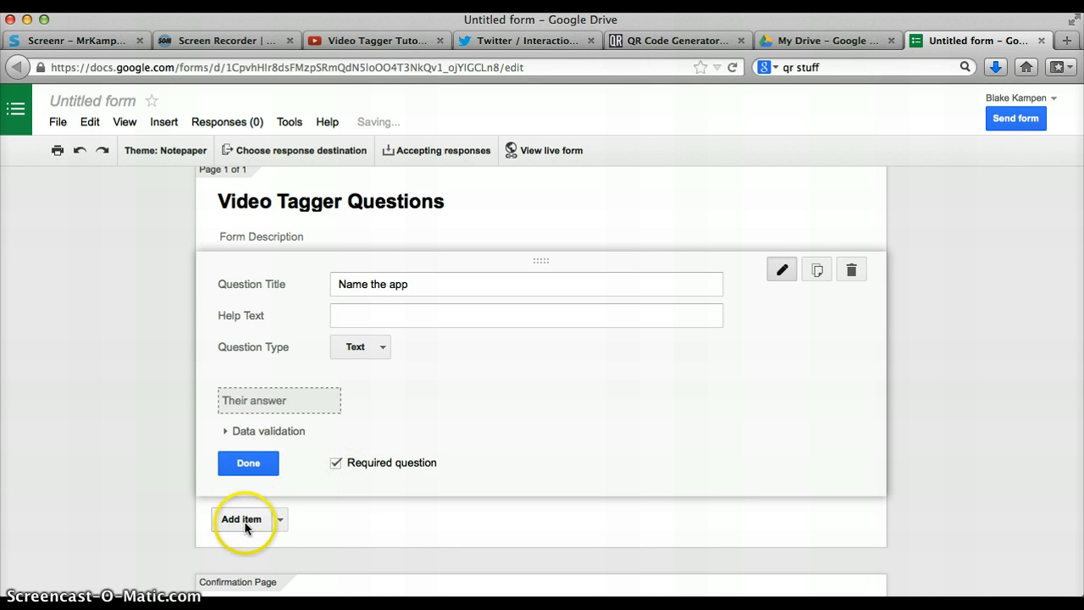
Add a second multiple-choice question asking how many skills you can use on the video tagger app.
{"action": "left_click", "coordinate": [241, 519]}
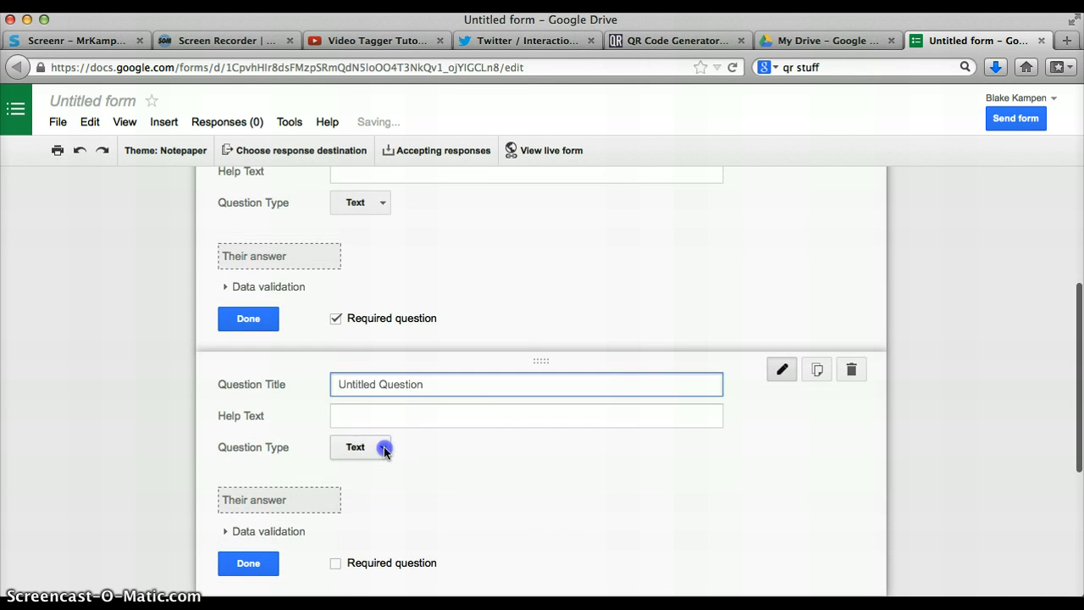
{"action": "left_click", "coordinate": [383, 447]}
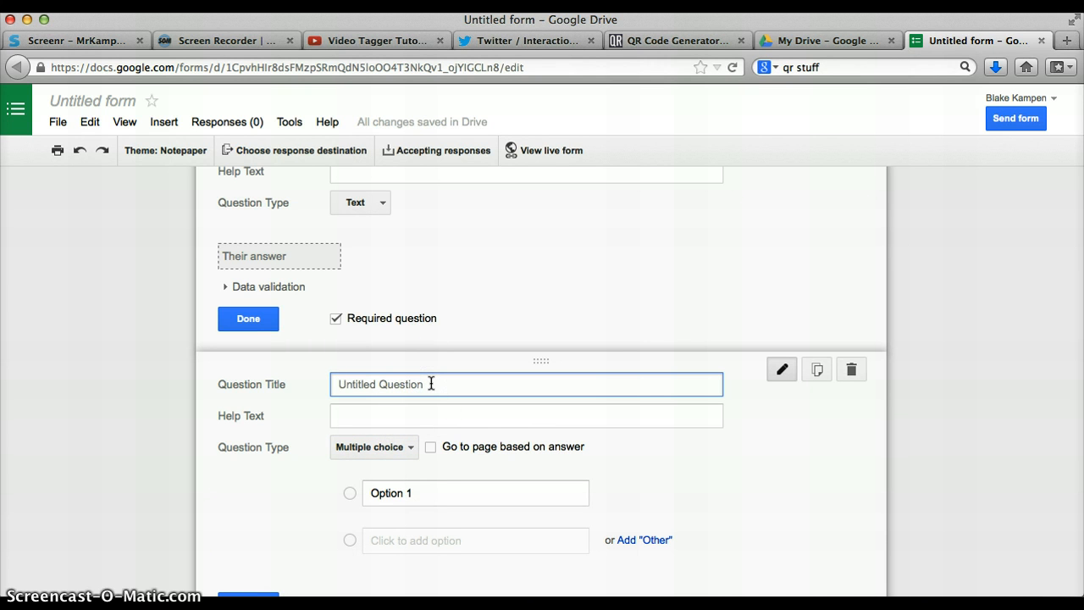
{"action": "type", "text": "H"}
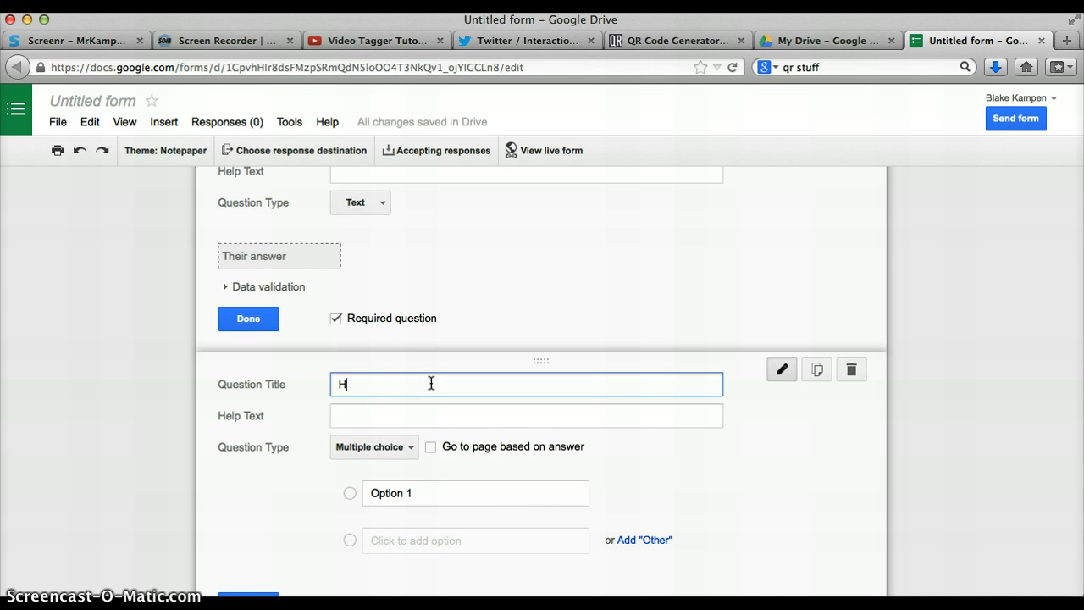
{"action": "type", "text": "ow many skill"}
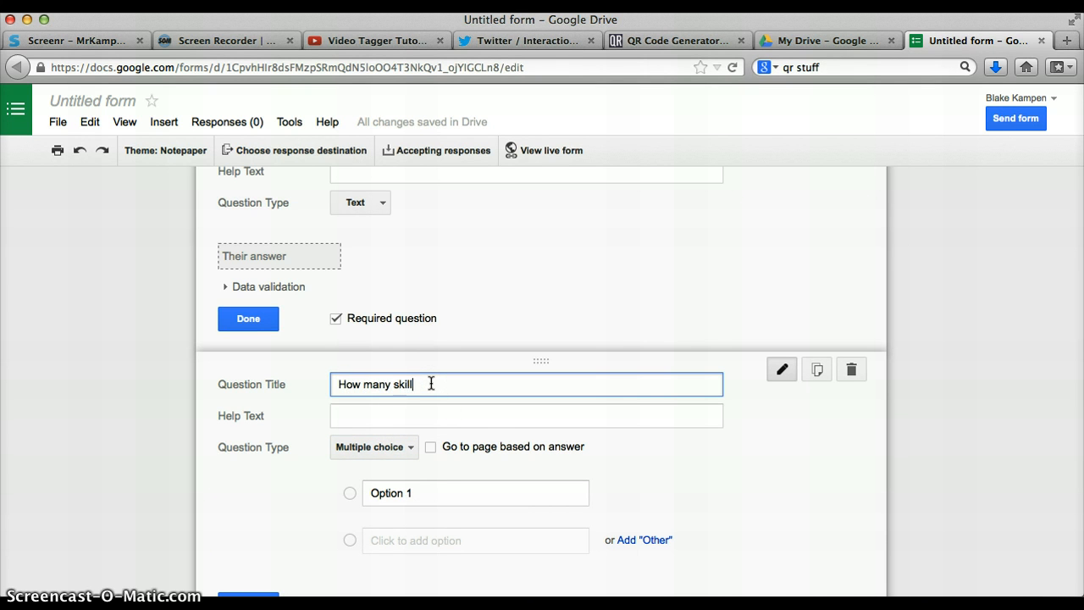
{"action": "type", "text": "s can you use use on"}
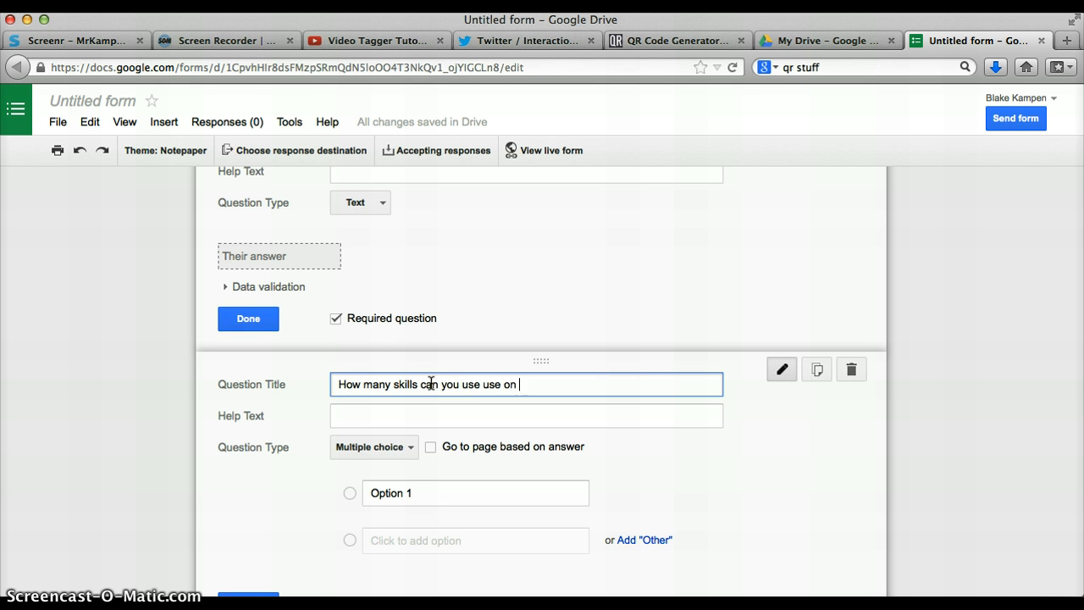
{"action": "key", "text": "Backspace"}
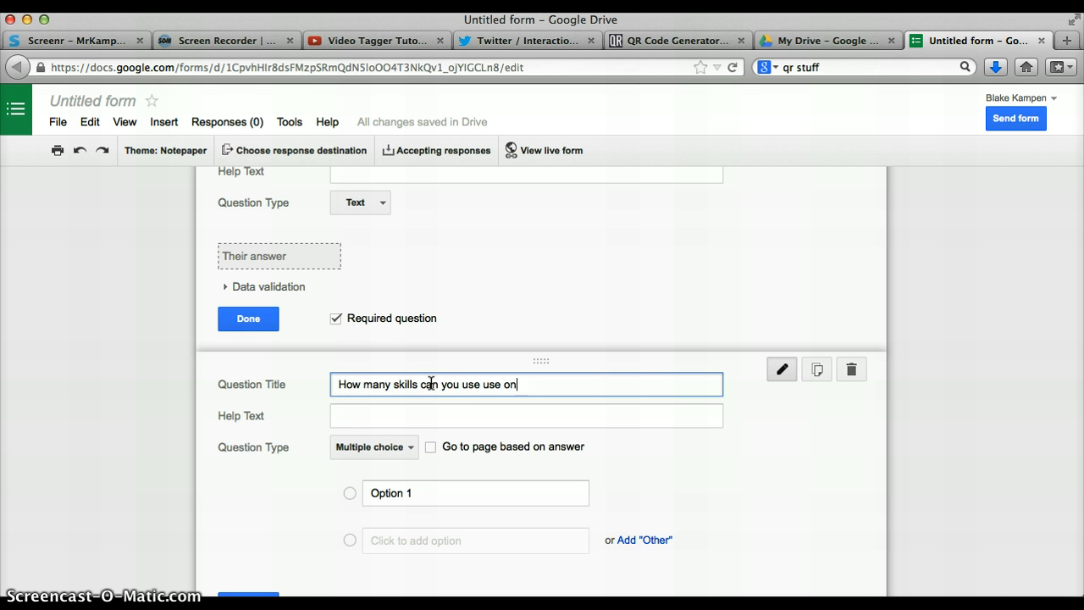
{"action": "type", "text": "follow"}
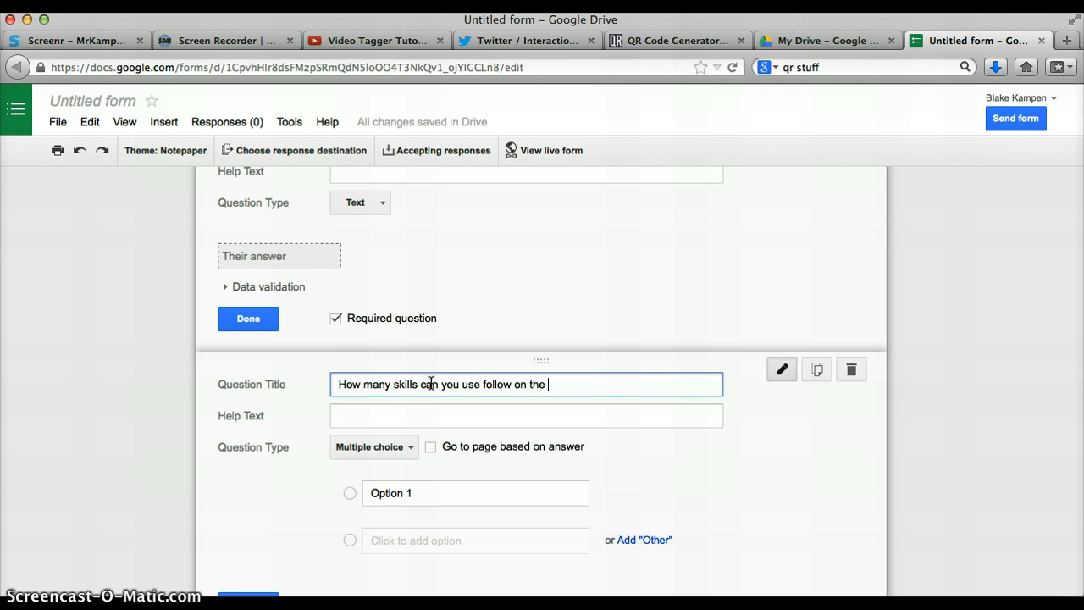
{"action": "type", "text": "video tagger app?"}
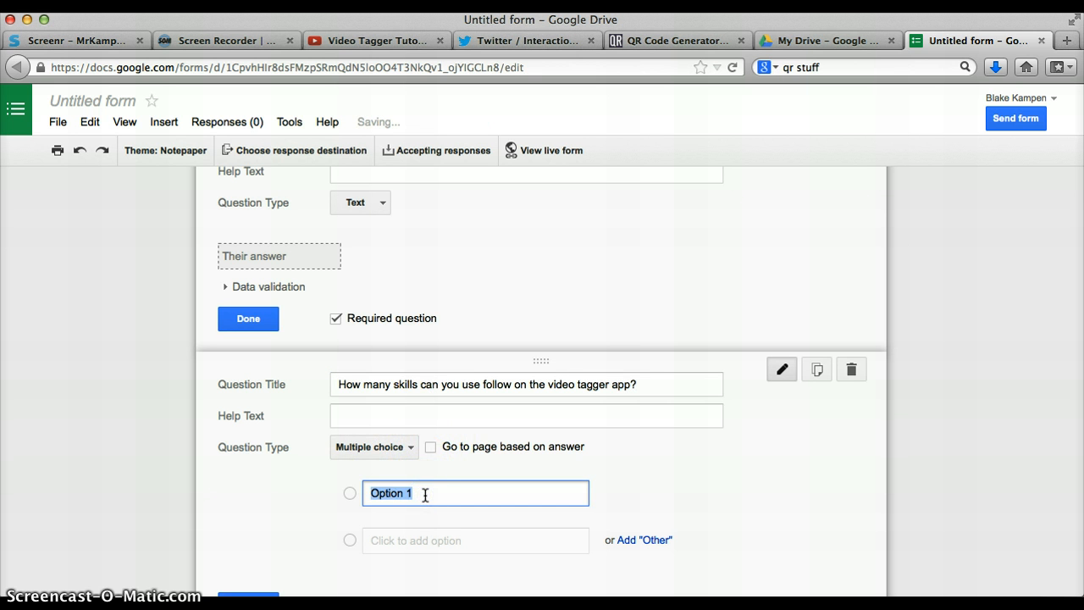
Enter the answer choices 5, 2 and 3 for the skills question.
{"action": "type", "text": "5"}
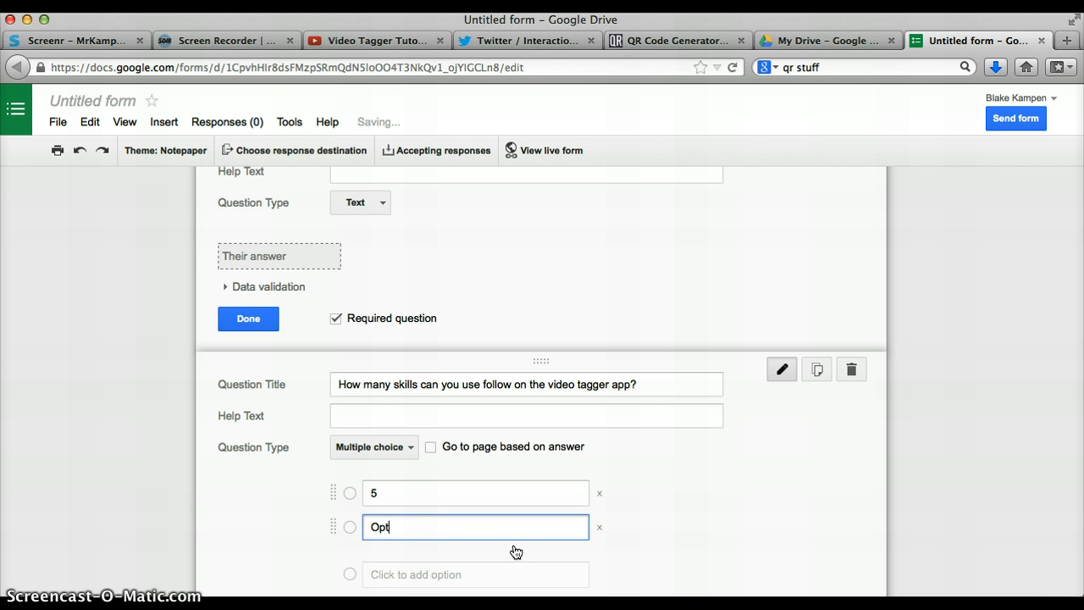
{"action": "type", "text": "2"}
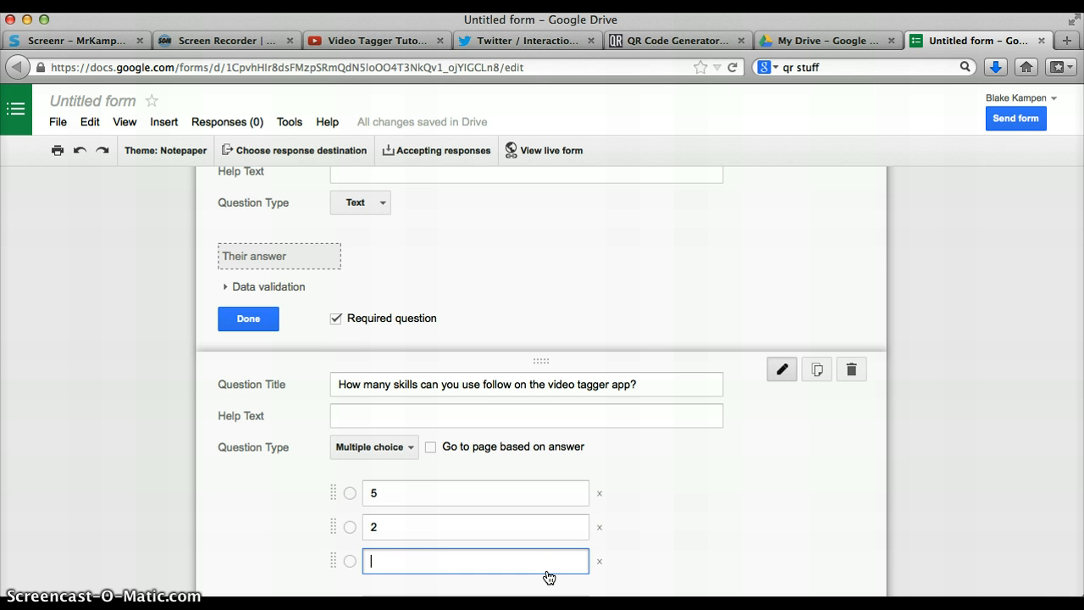
{"action": "type", "text": "3"}
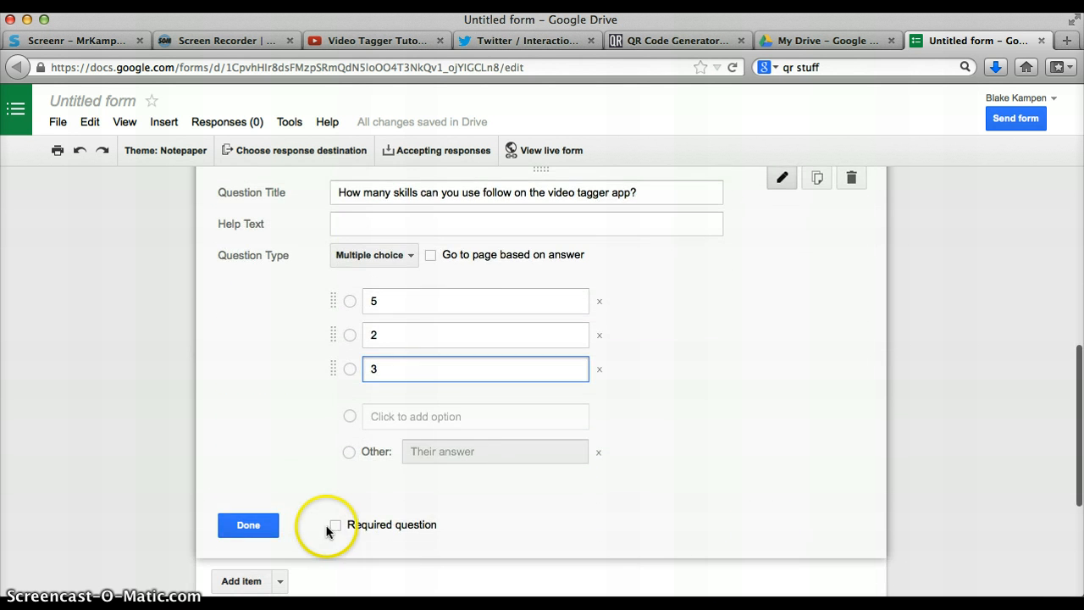
Make the skills question required, keep it Multiple choice and finish editing it.
{"action": "left_click", "coordinate": [335, 525]}
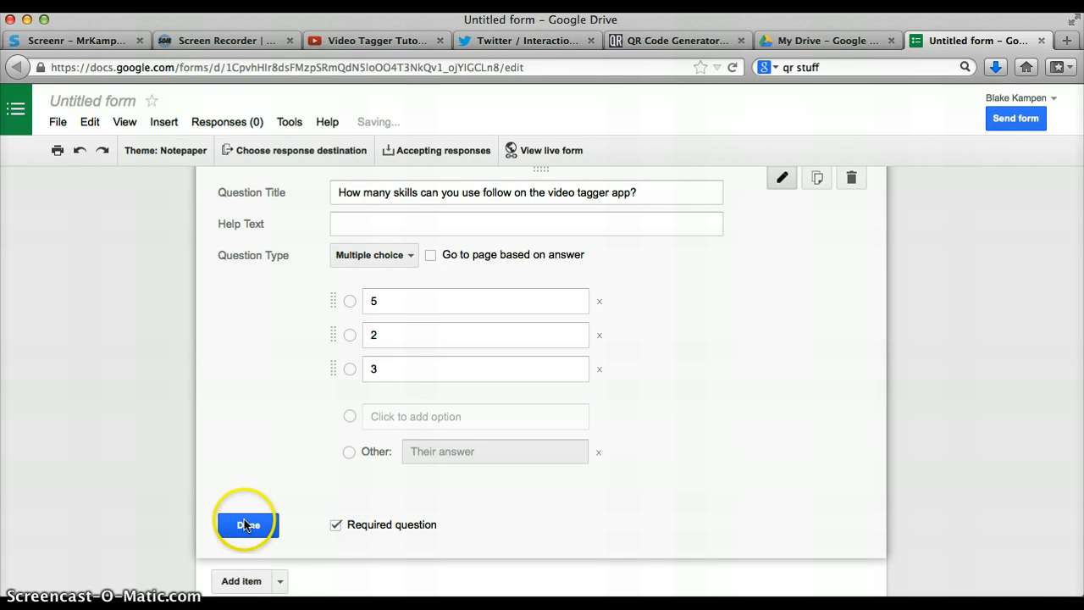
{"action": "left_click", "coordinate": [248, 526]}
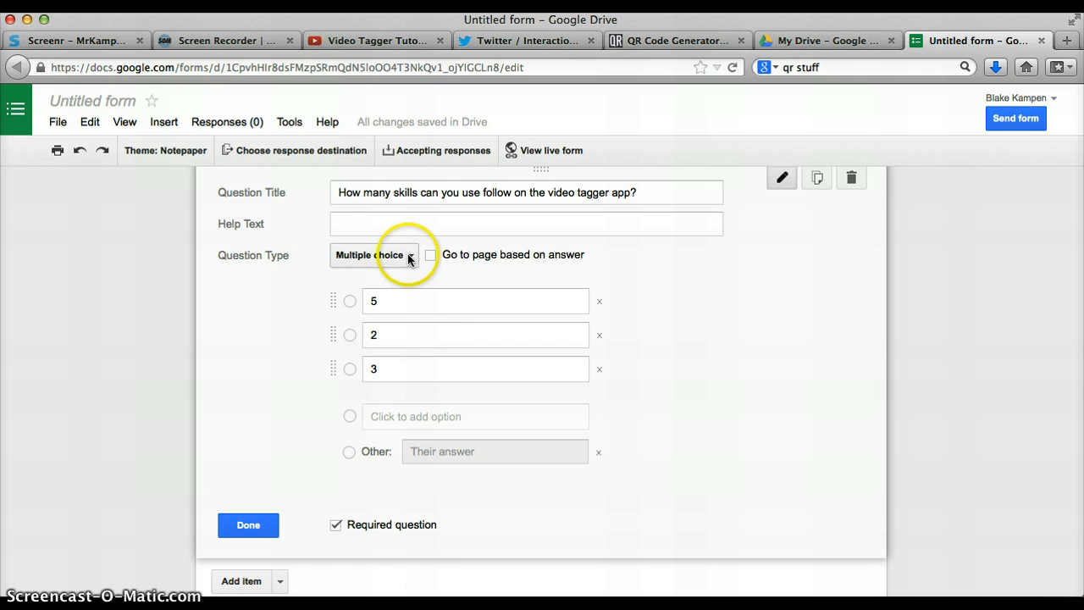
{"action": "left_click", "coordinate": [372, 254]}
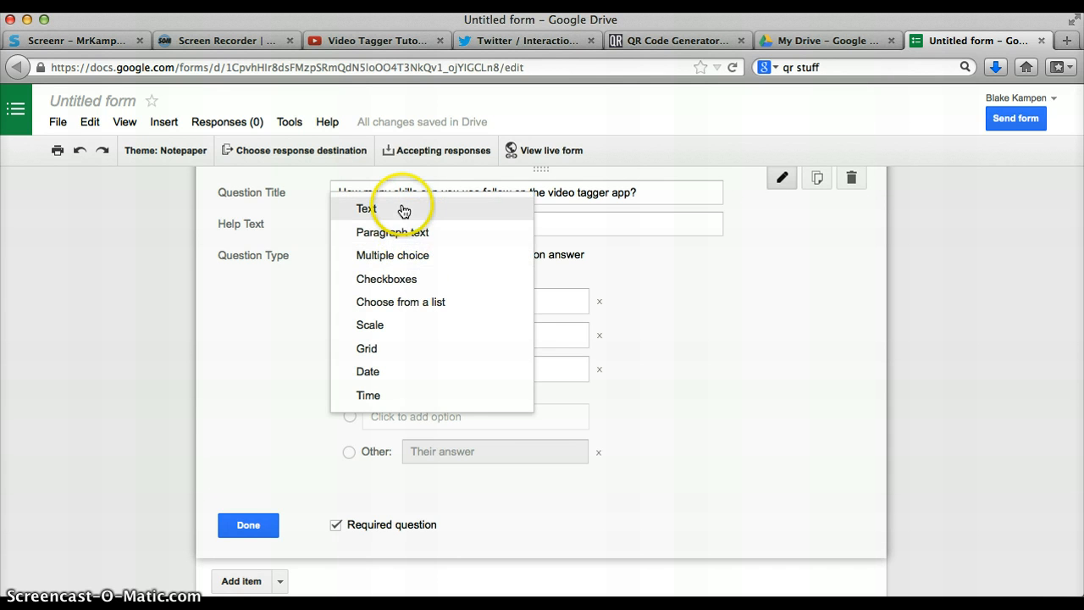
{"action": "mouse_move", "coordinate": [439, 301]}
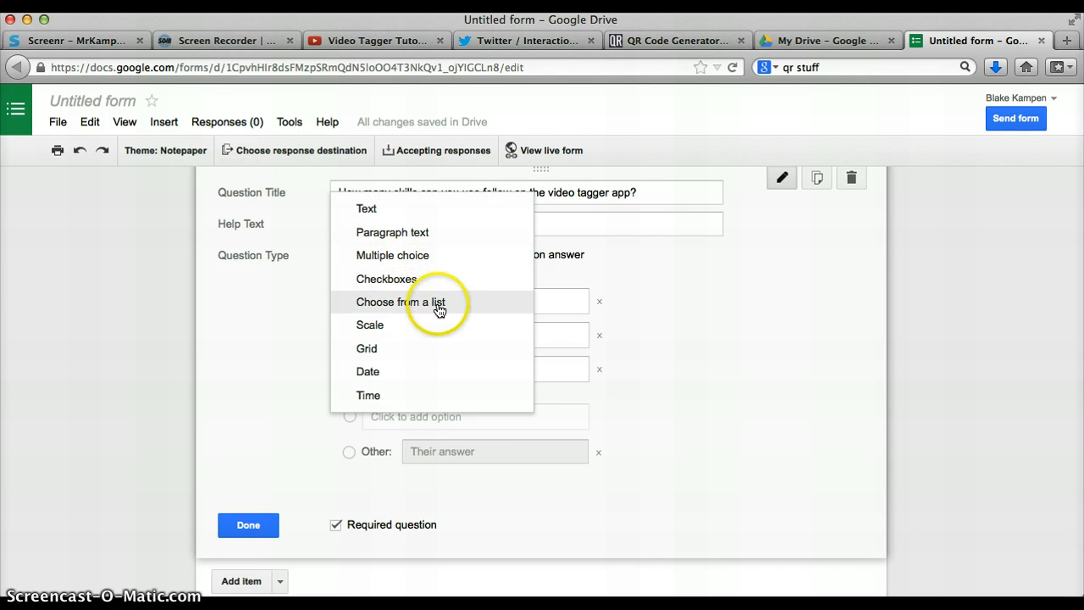
{"action": "mouse_move", "coordinate": [414, 331]}
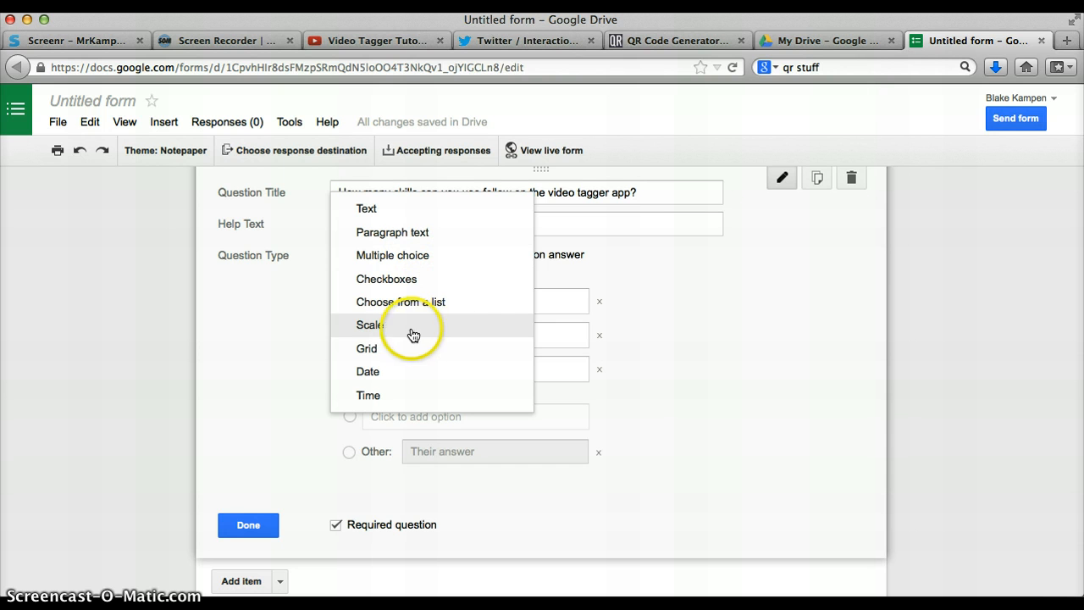
{"action": "mouse_move", "coordinate": [393, 330]}
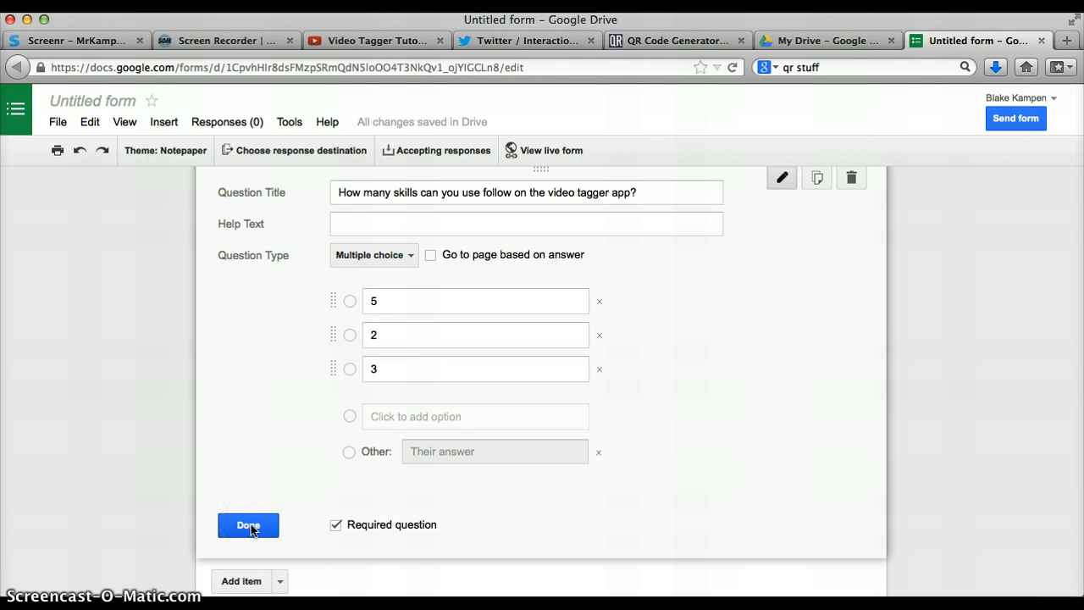
{"action": "left_click", "coordinate": [247, 525]}
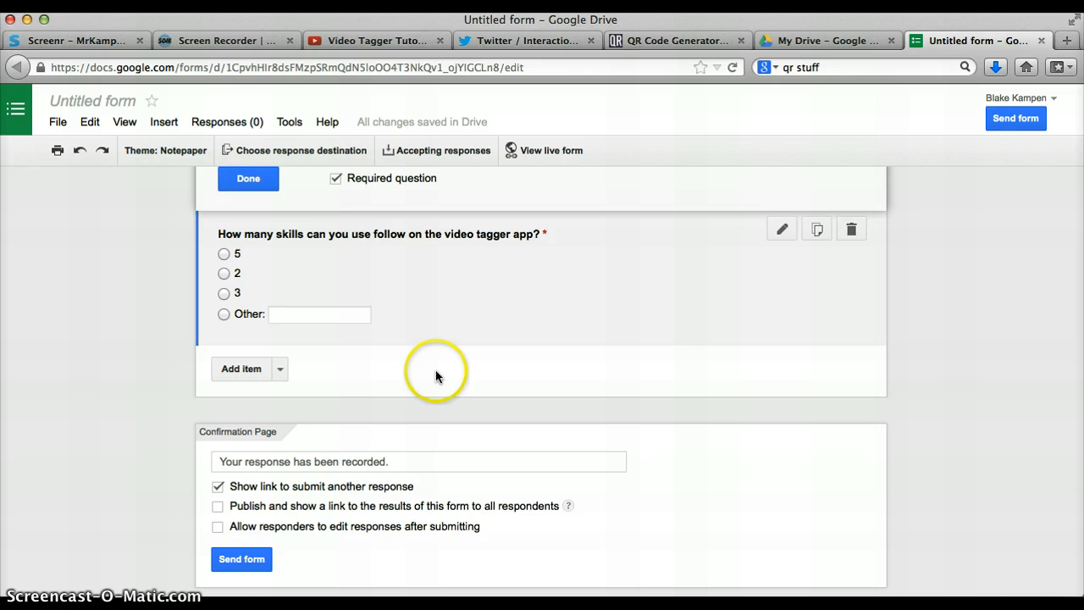
{"action": "mouse_move", "coordinate": [623, 483]}
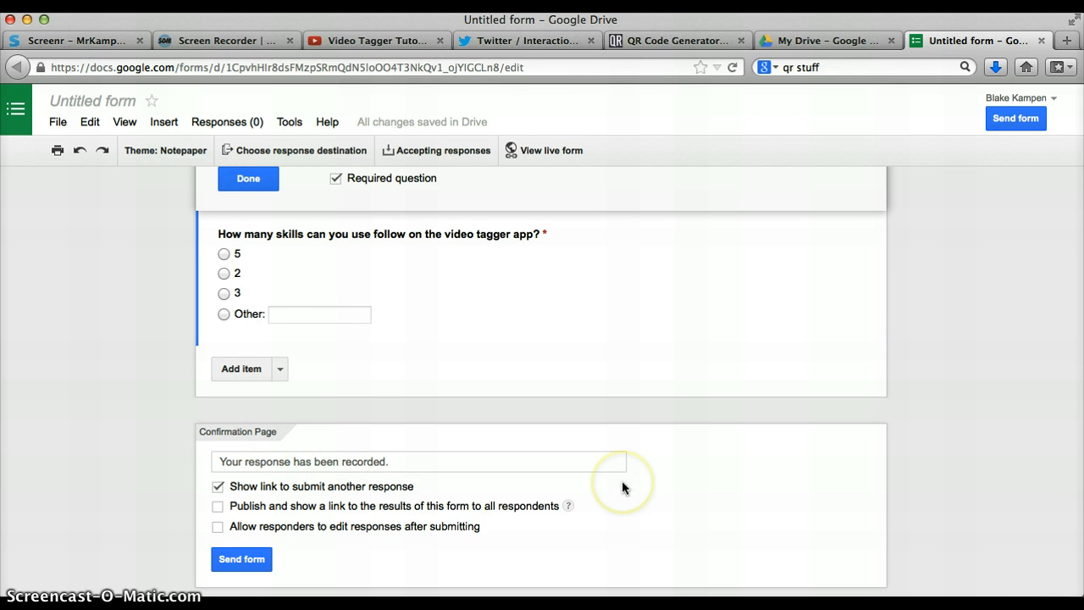
{"action": "mouse_move", "coordinate": [1017, 118]}
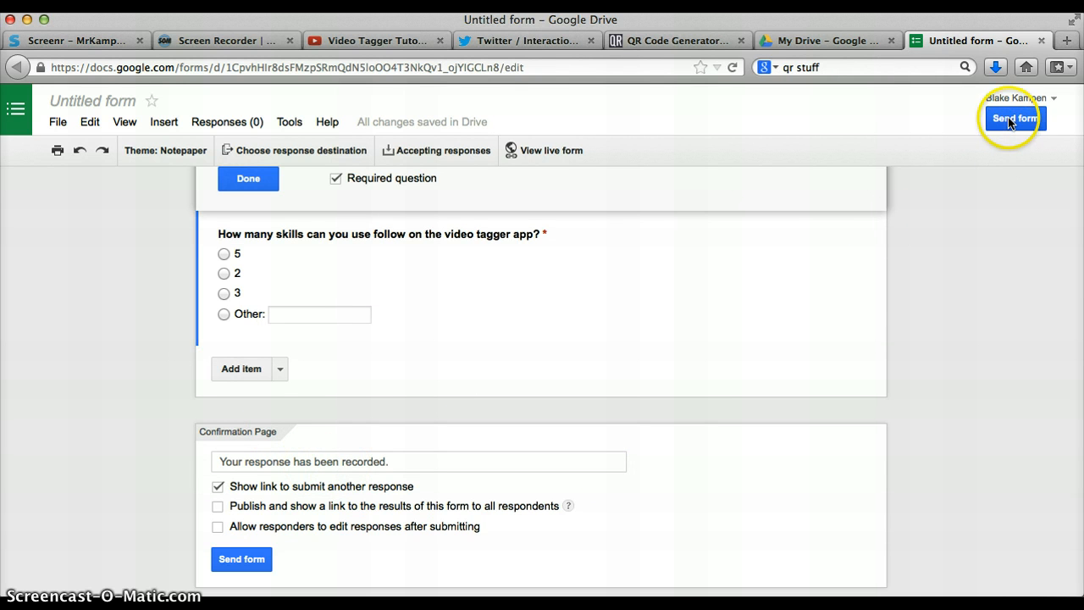
Send the form and continue to the response destination choice.
{"action": "left_click", "coordinate": [1013, 119]}
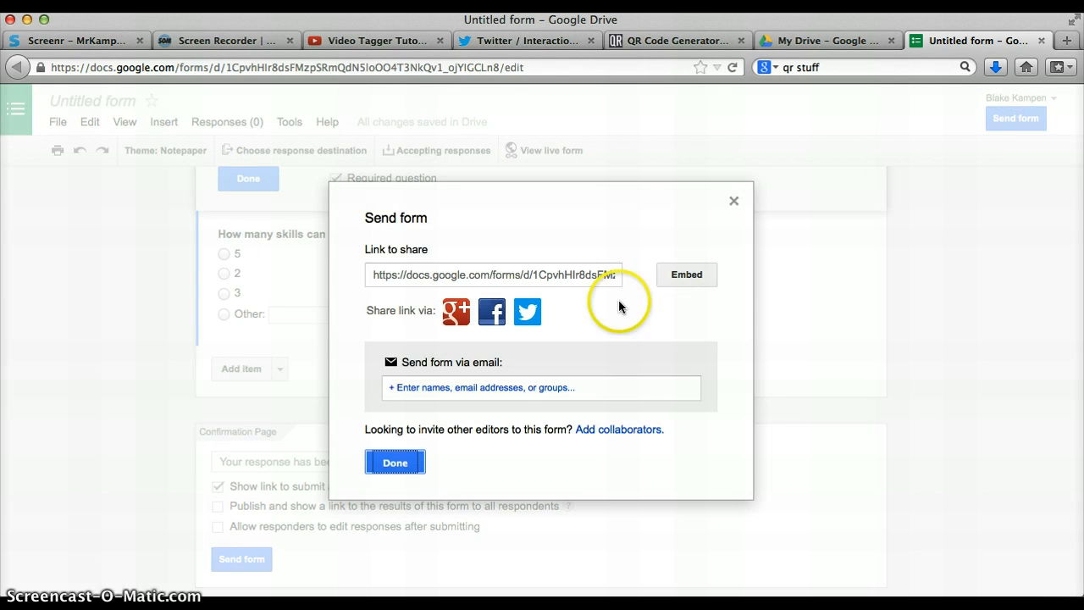
{"action": "left_click", "coordinate": [491, 275]}
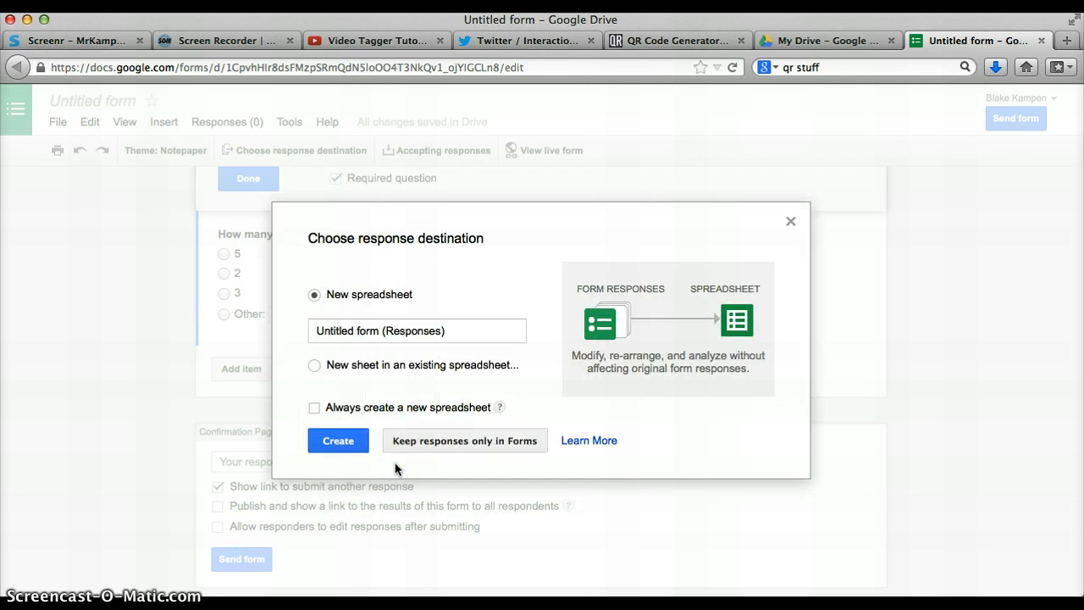
{"action": "mouse_move", "coordinate": [415, 268]}
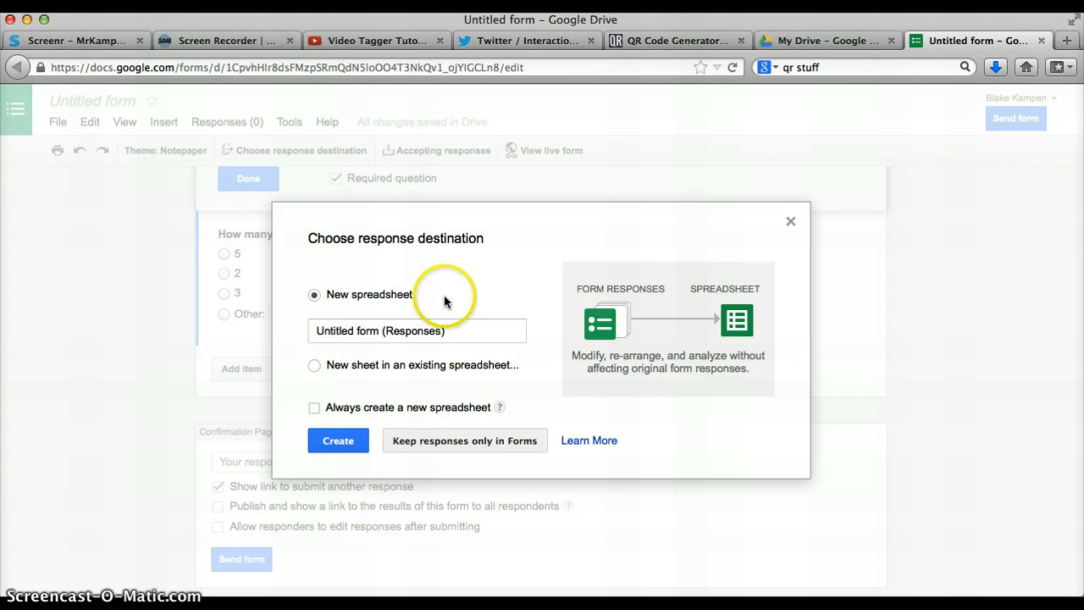
{"action": "mouse_move", "coordinate": [410, 386]}
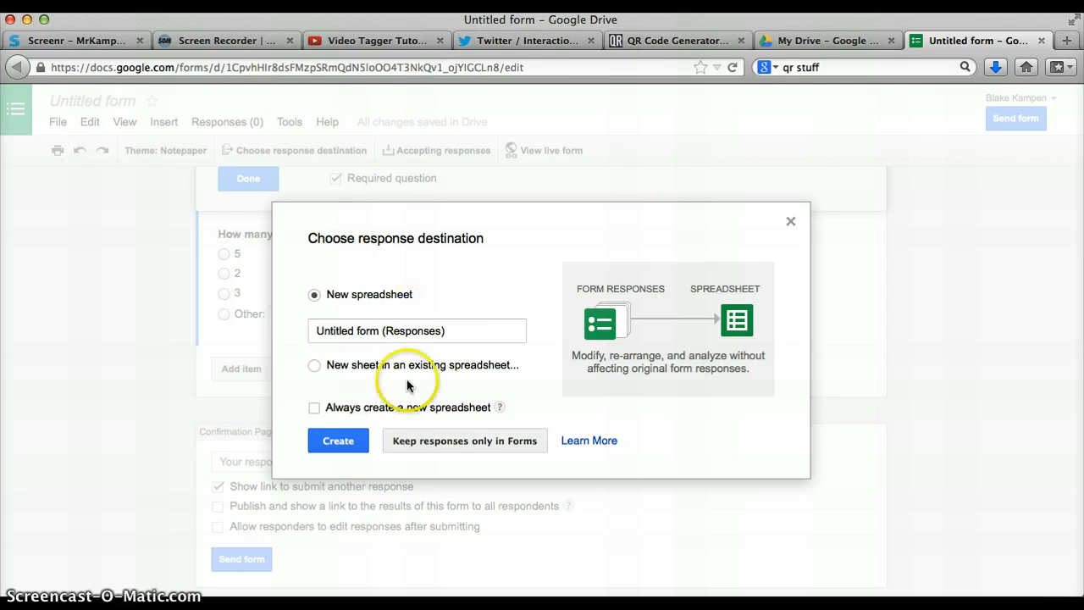
{"action": "mouse_move", "coordinate": [390, 390]}
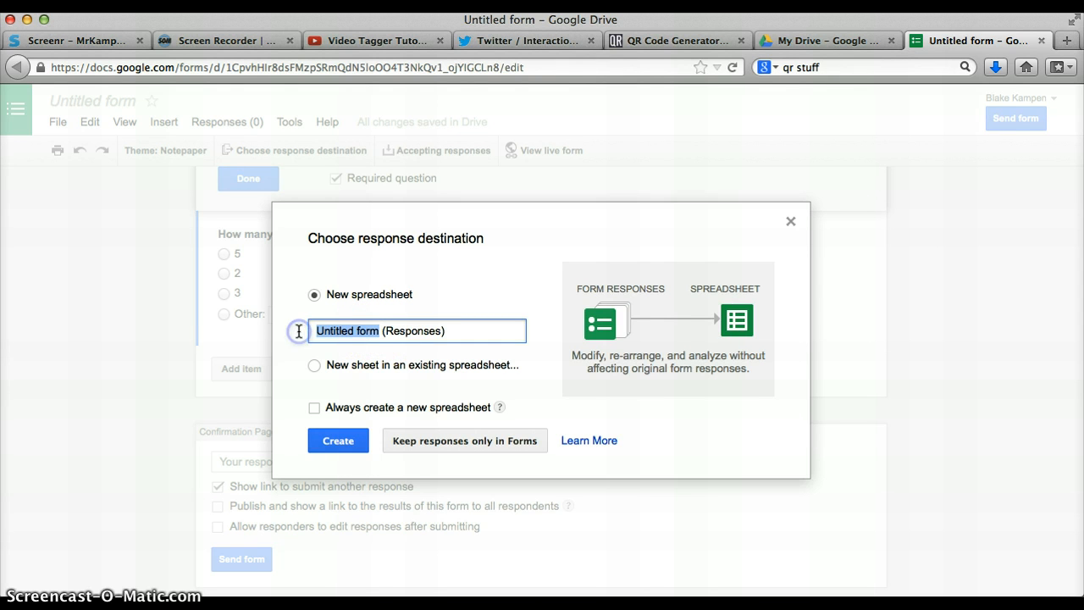
Create a new responses spreadsheet named 'Video Tagger (Responses)'.
{"action": "type", "text": "Video"}
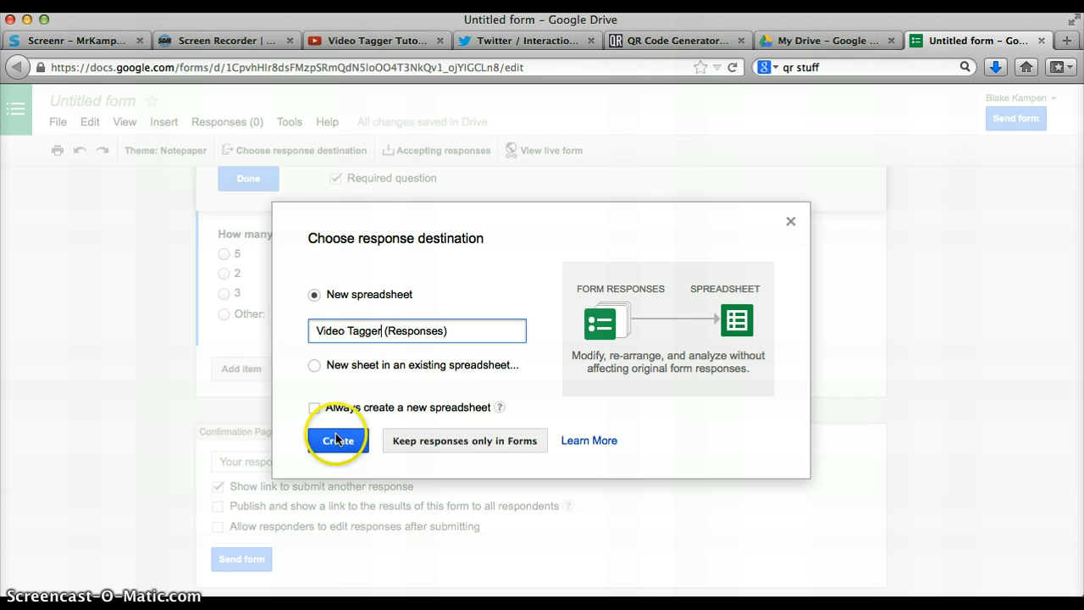
{"action": "left_click", "coordinate": [337, 441]}
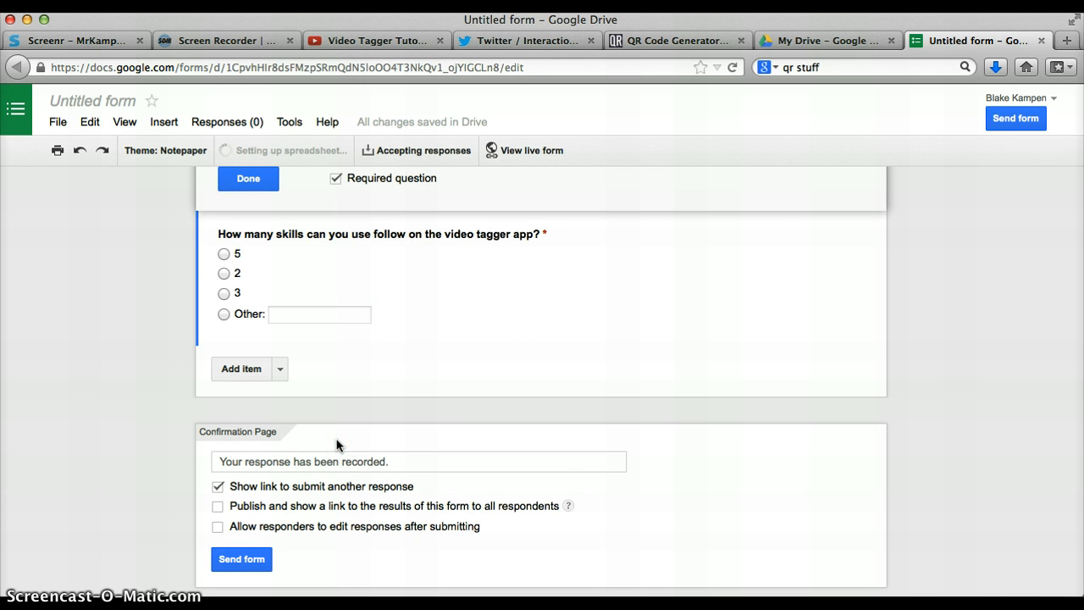
{"action": "mouse_move", "coordinate": [481, 356]}
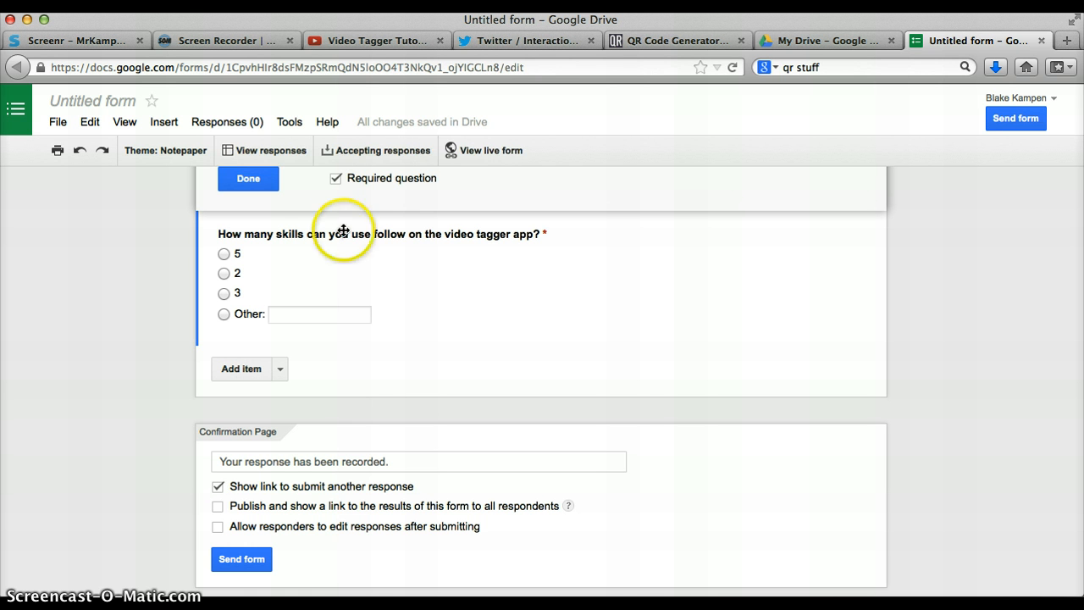
{"action": "mouse_move", "coordinate": [685, 54]}
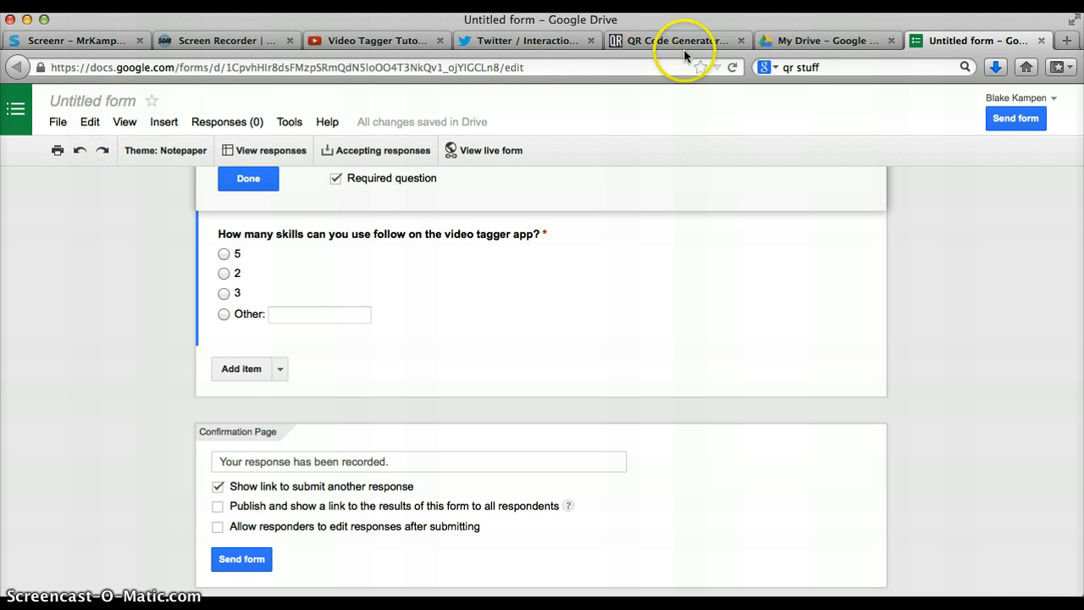
Switch to the My Drive browser tab once responses are linked.
{"action": "left_click", "coordinate": [827, 41]}
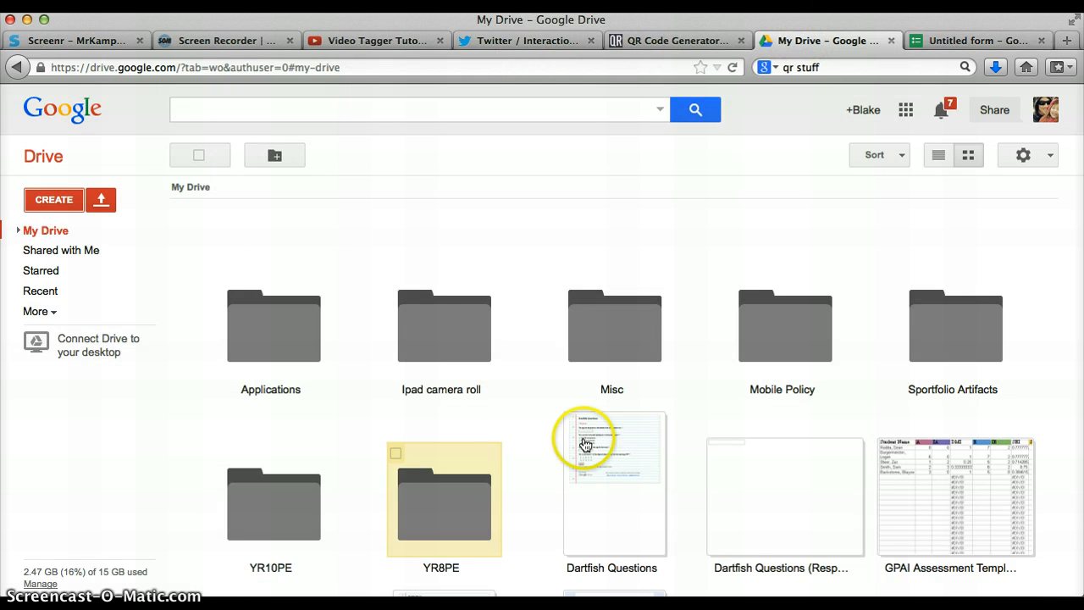
Open the Untitled form from My Drive in the form editor.
{"action": "scroll", "scroll_direction": "down", "scroll_amount": 3}
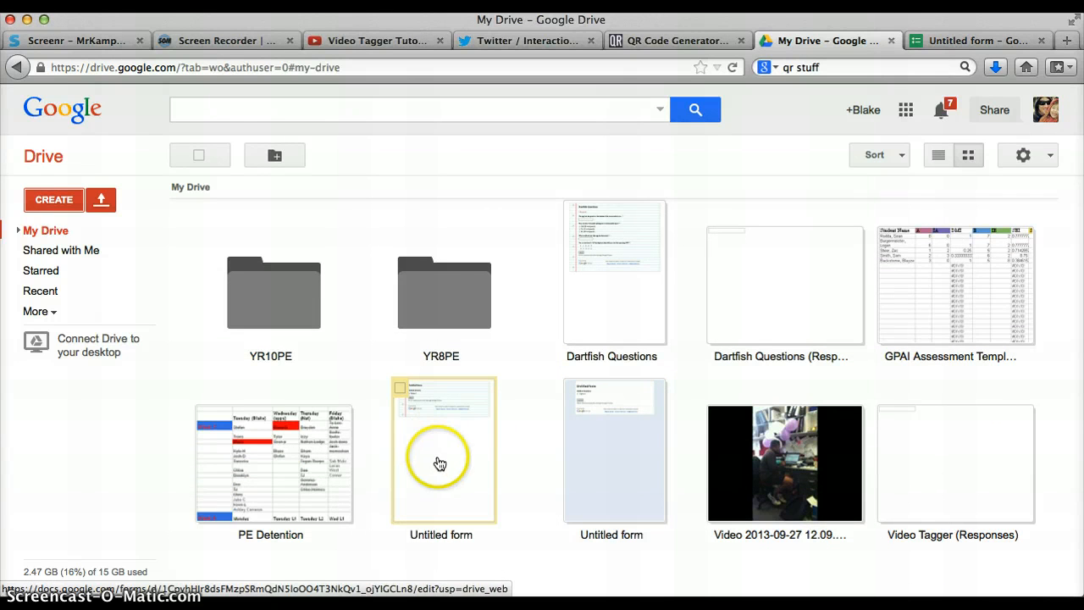
{"action": "mouse_move", "coordinate": [451, 475]}
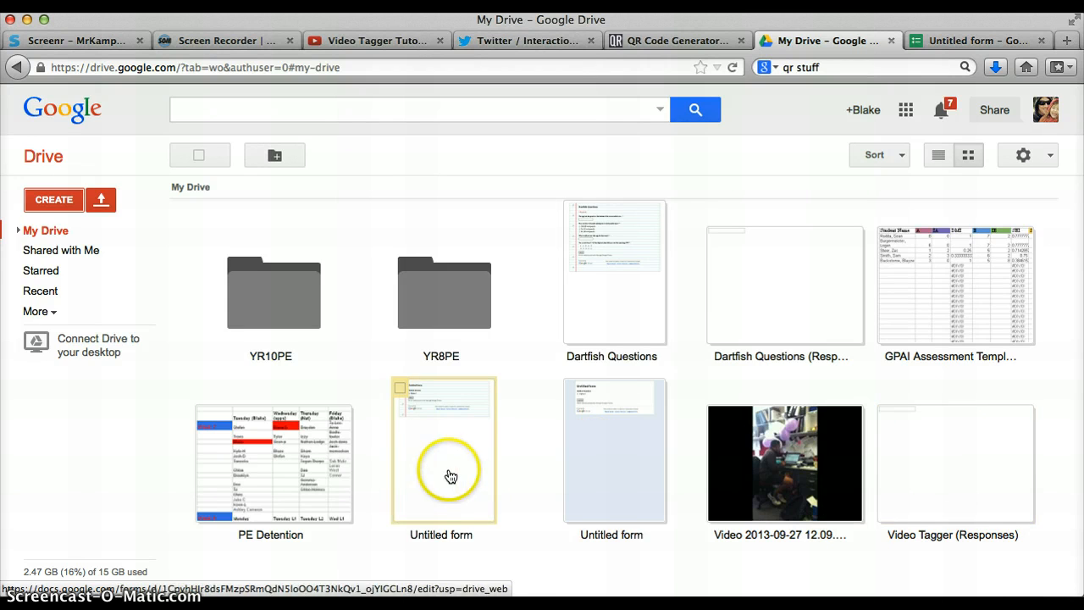
{"action": "double_click", "coordinate": [441, 450]}
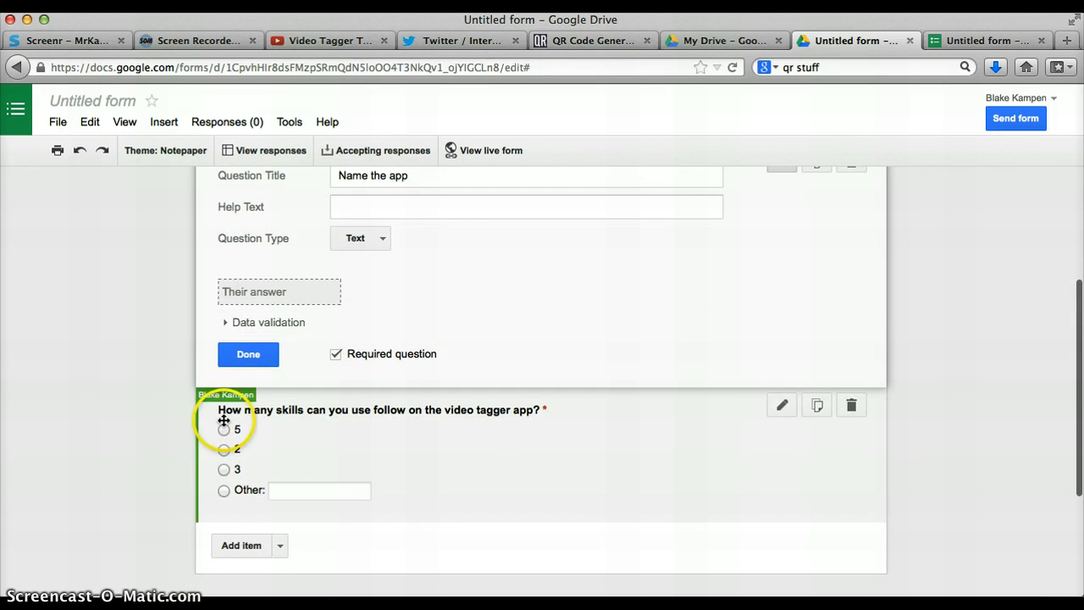
{"action": "mouse_move", "coordinate": [542, 487]}
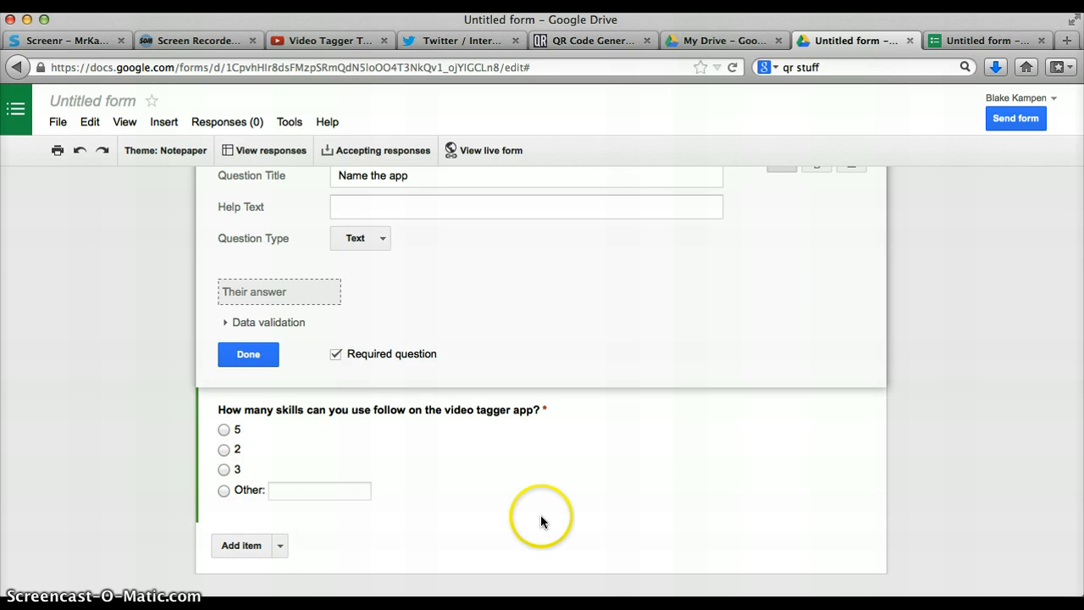
View the live, fillable version of Video Tagger Questions.
{"action": "left_click", "coordinate": [483, 149]}
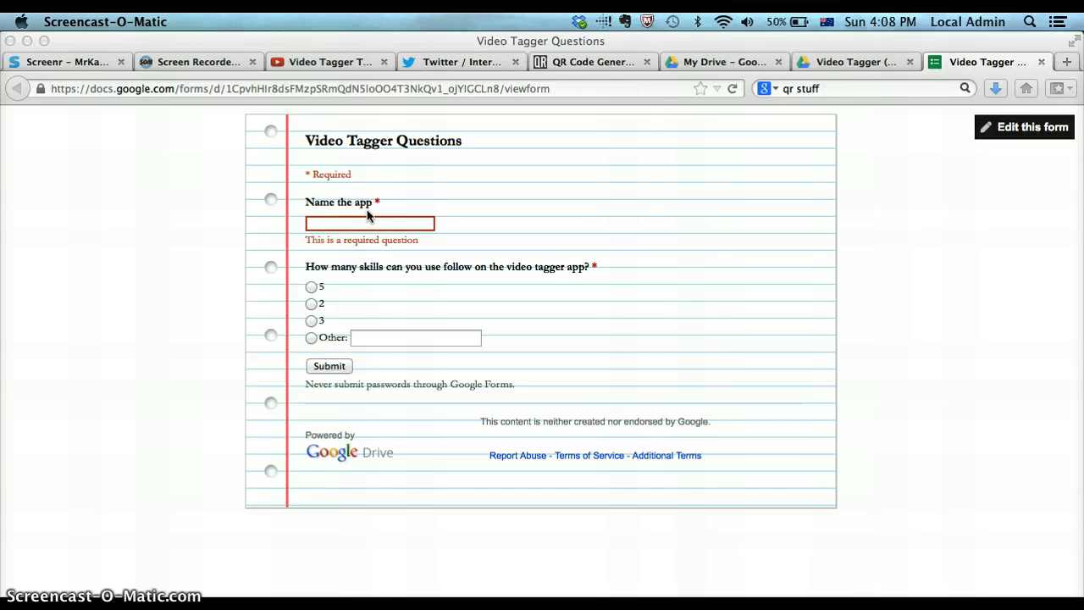
Submit a response with app name 'Video Tagger' and 2 skills.
{"action": "left_click", "coordinate": [369, 223]}
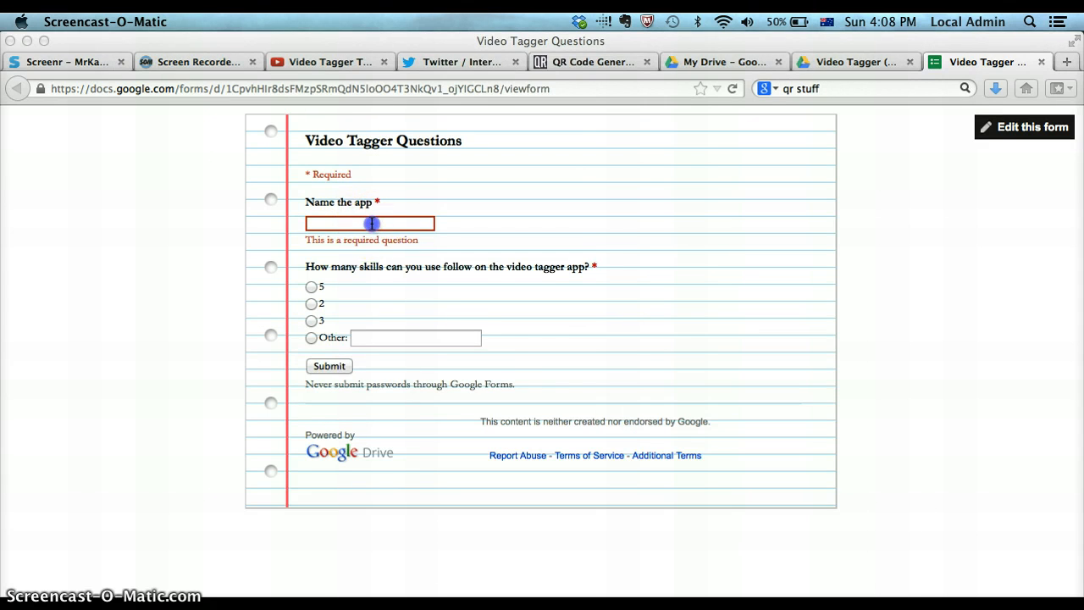
{"action": "type", "text": "Video Tagger"}
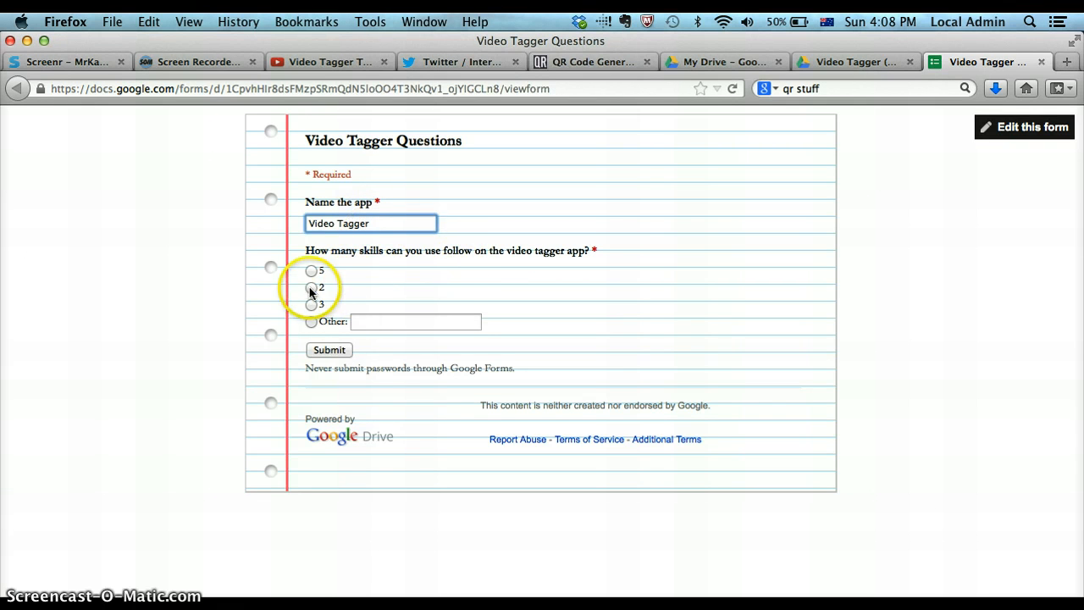
{"action": "left_click", "coordinate": [311, 288]}
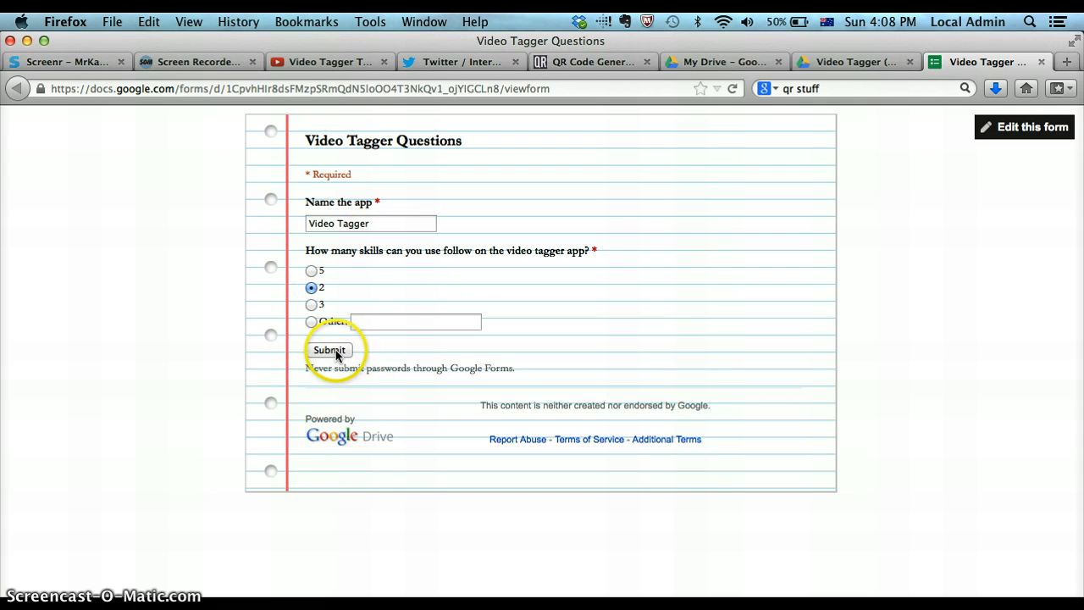
{"action": "left_click", "coordinate": [329, 349]}
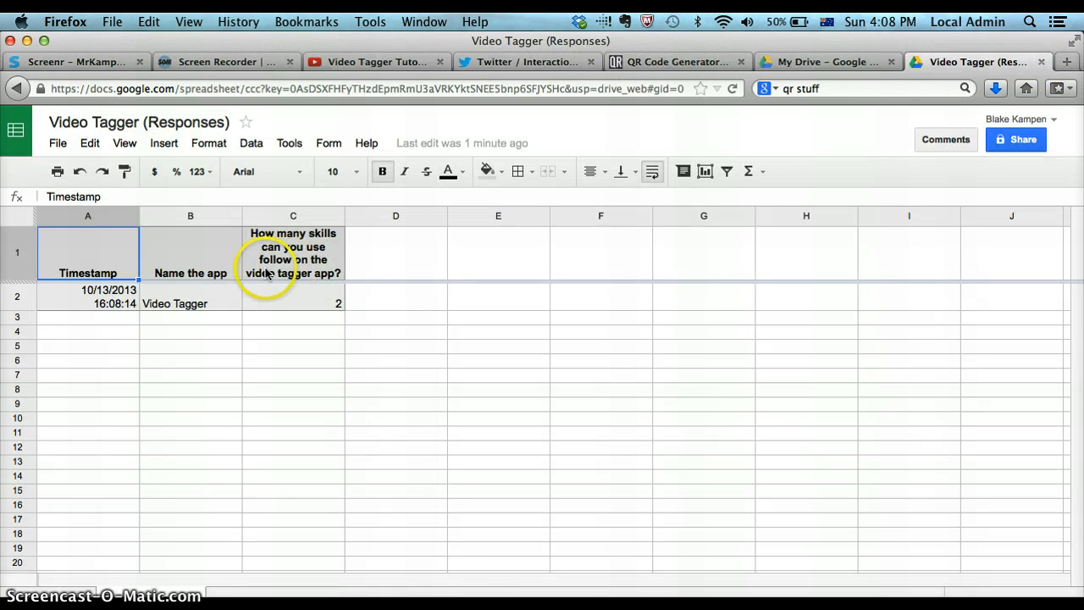
{"action": "mouse_move", "coordinate": [298, 314]}
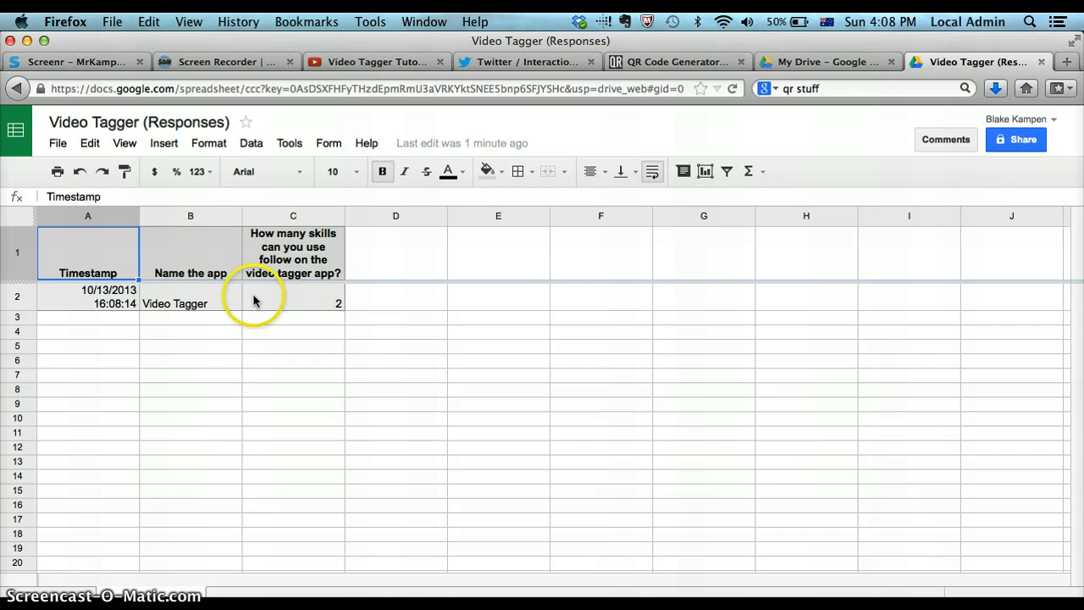
{"action": "mouse_move", "coordinate": [68, 593]}
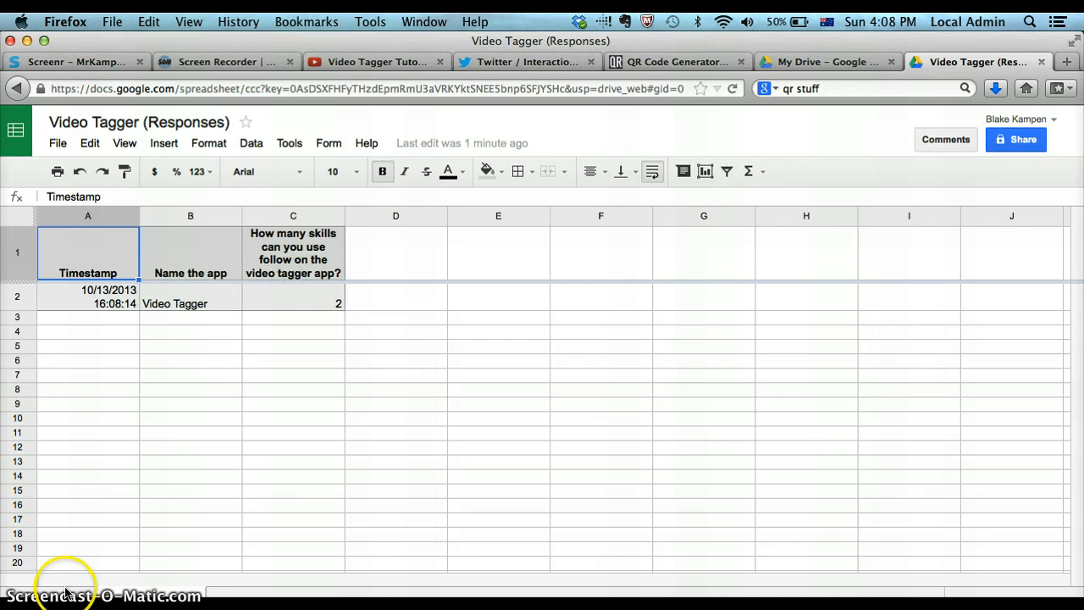